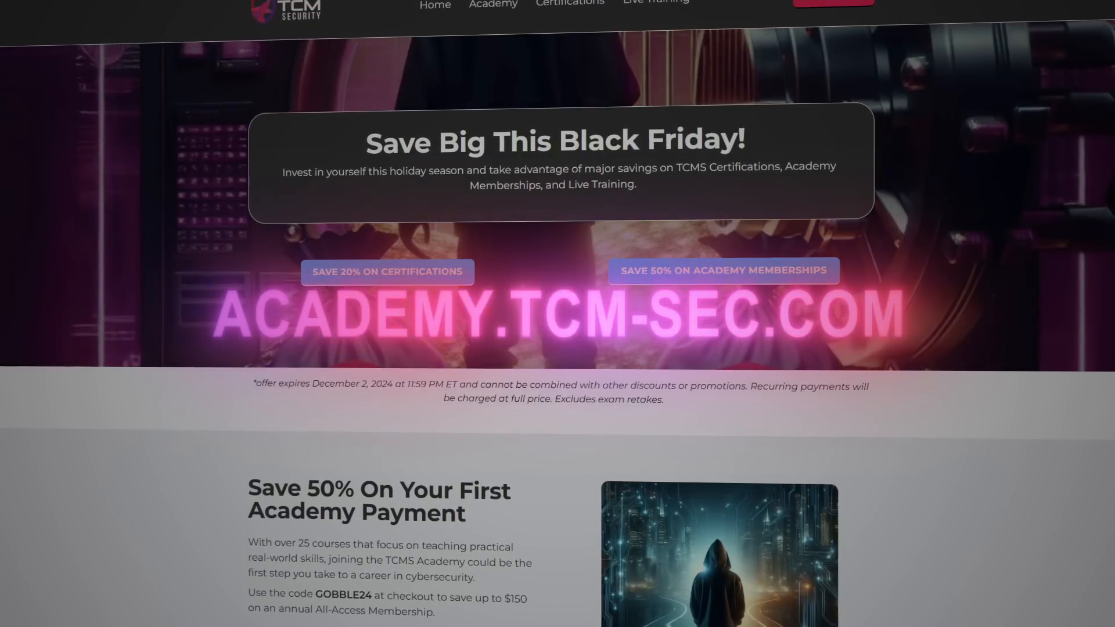
# Scroll the TCM Security Academy page down past the Black Friday banner to All Courses.
pyautogui.scroll(-3)
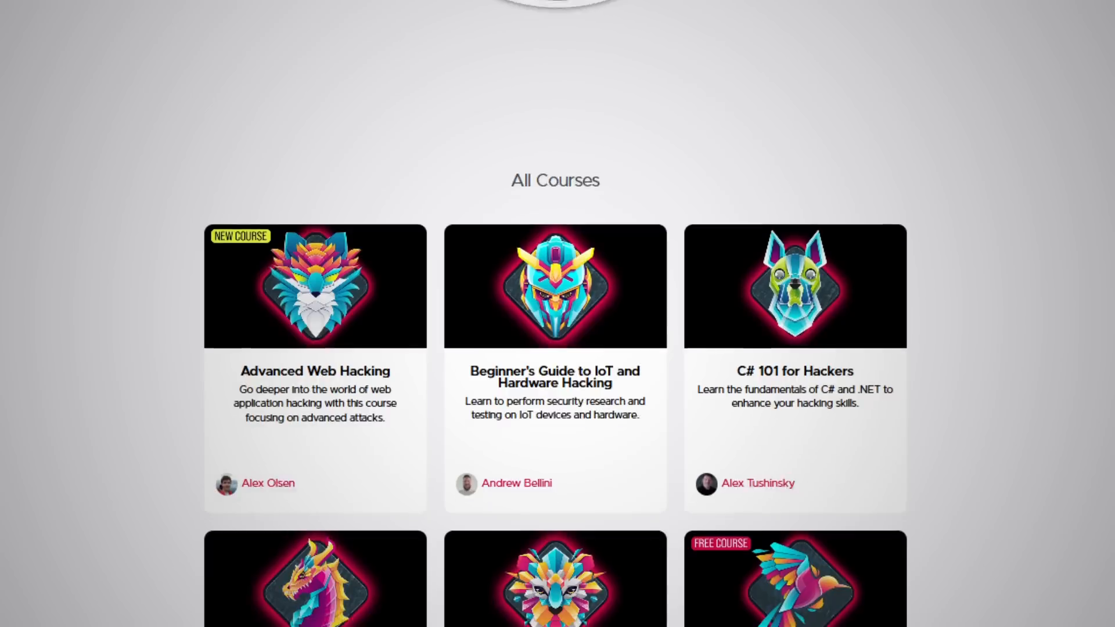
pyautogui.scroll(-3)
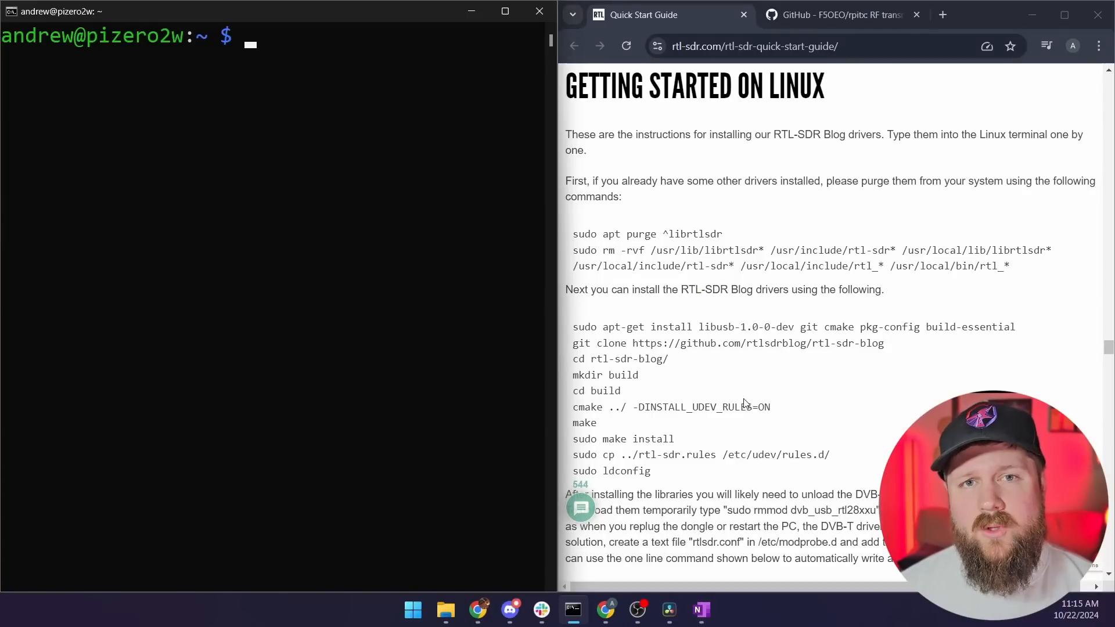
pyautogui.moveTo(742, 402)
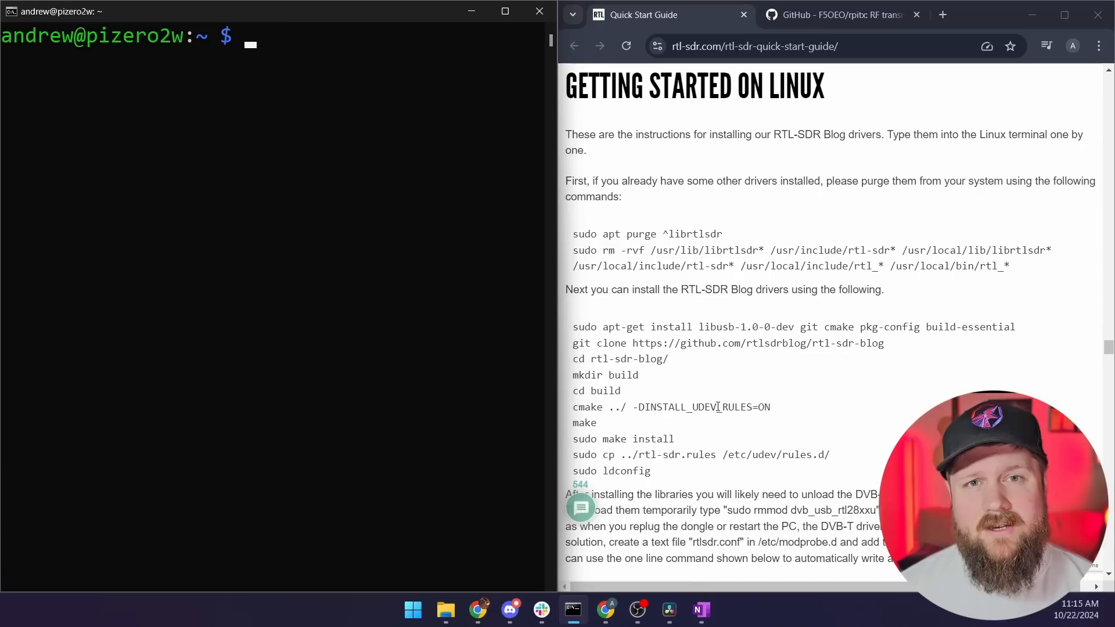
pyautogui.moveTo(719, 403)
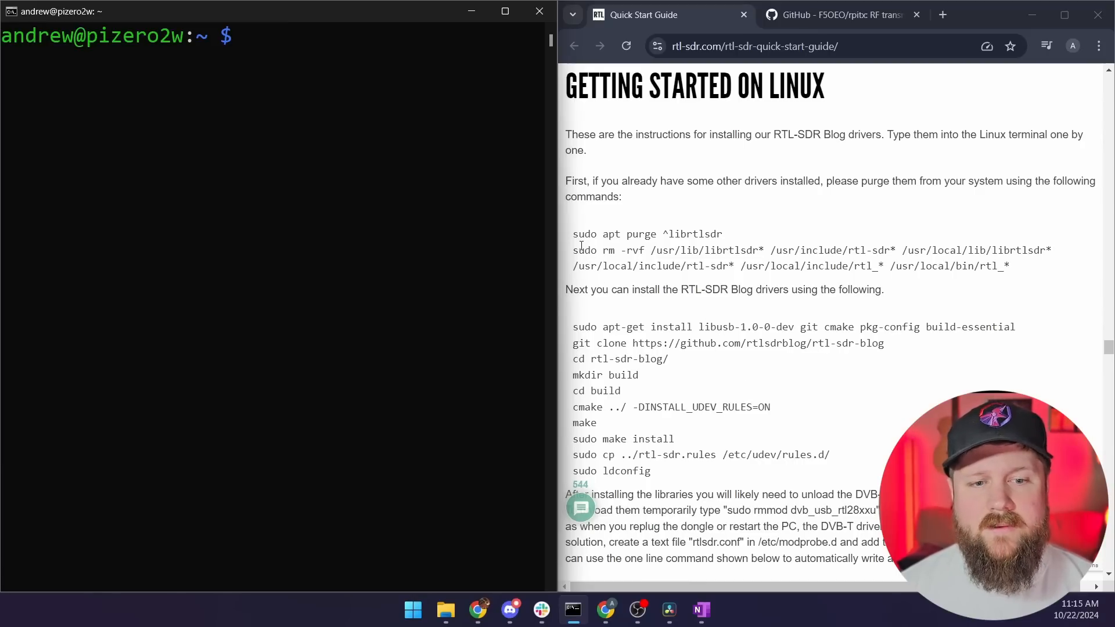
pyautogui.moveTo(672, 113)
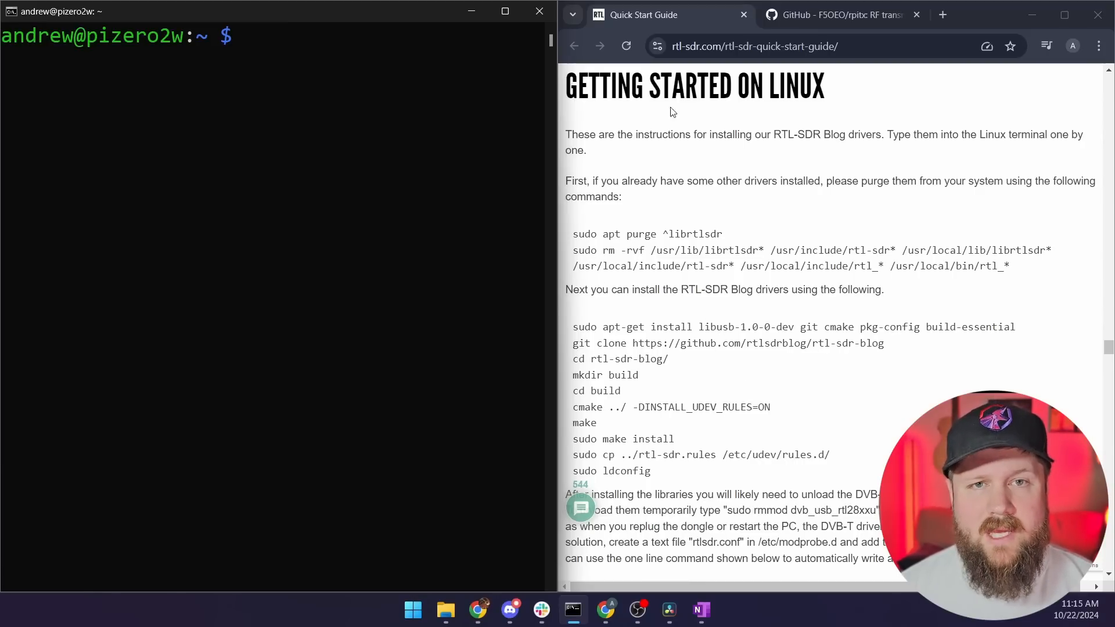
pyautogui.scroll(-3)
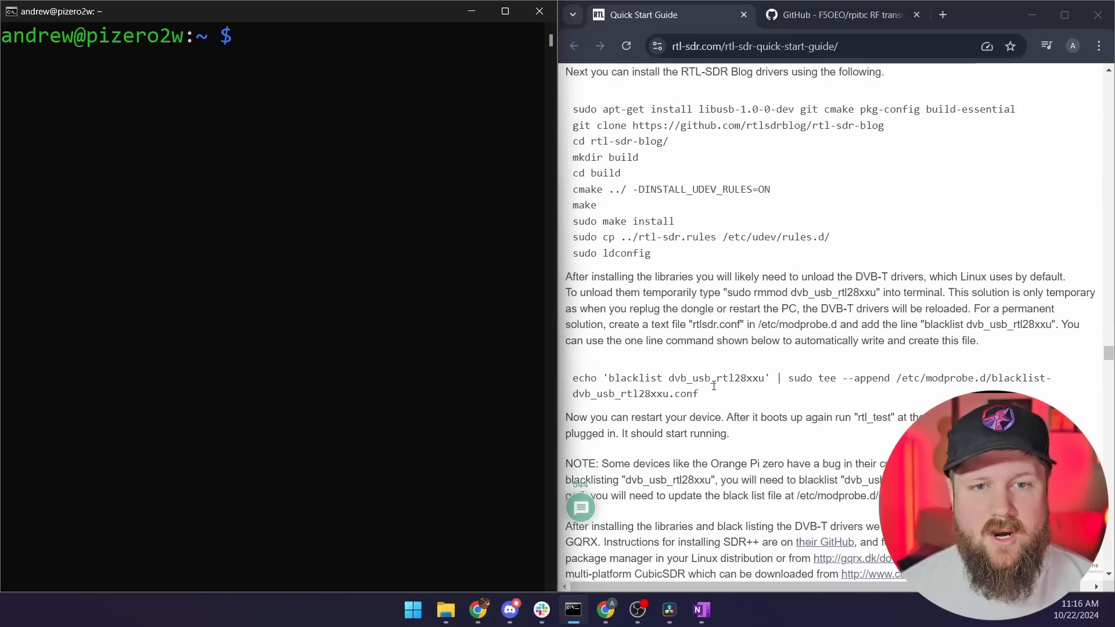
pyautogui.moveTo(573, 377); pyautogui.dragTo(698, 394)
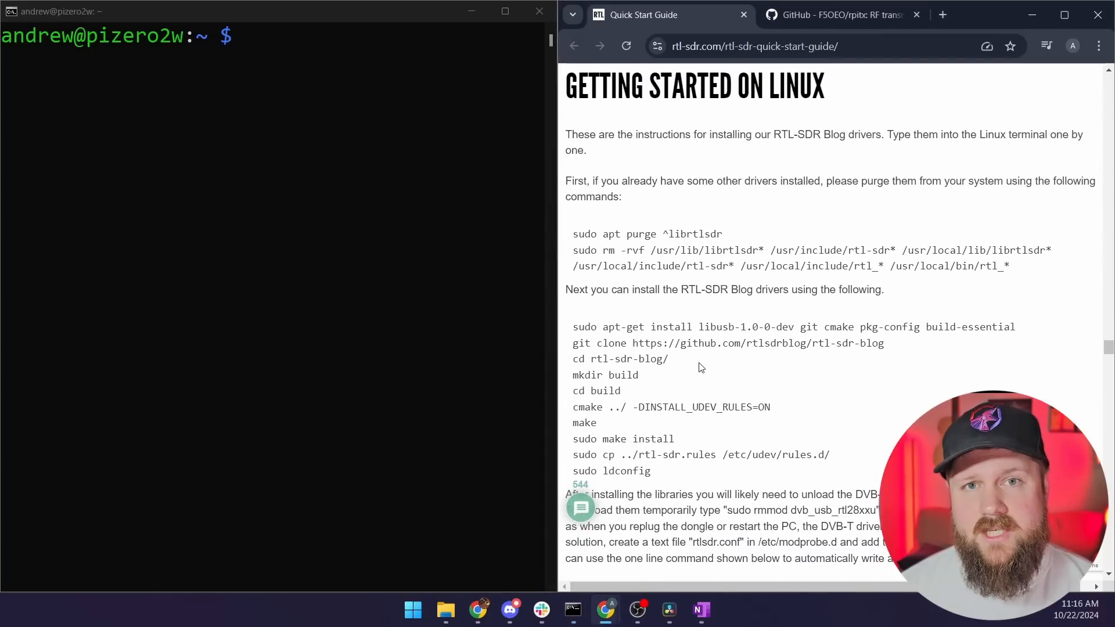
pyautogui.moveTo(695, 388)
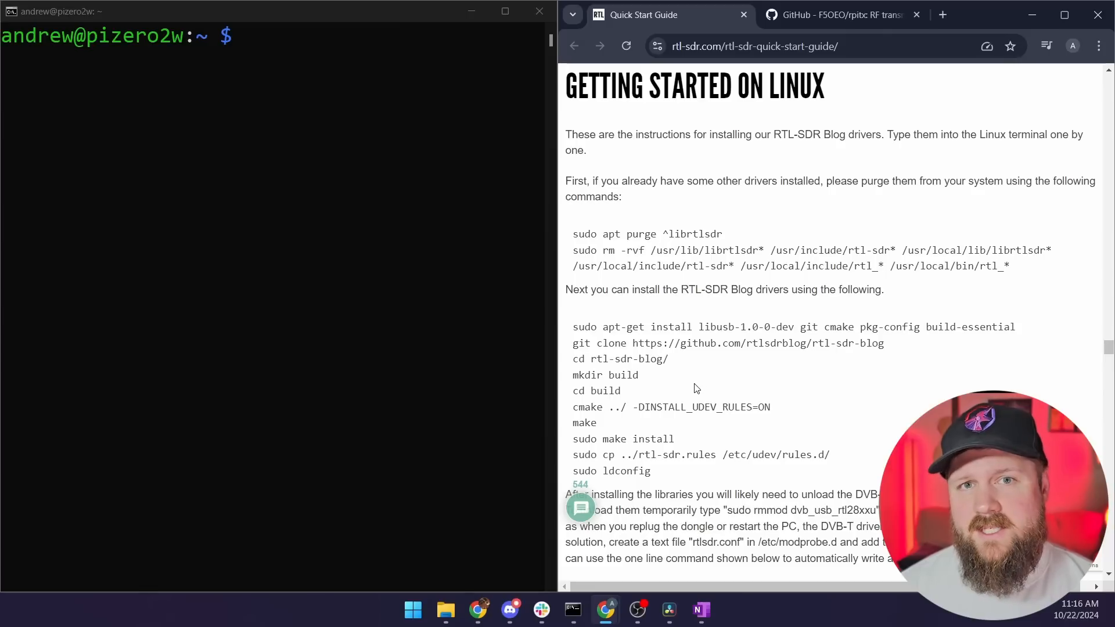
pyautogui.moveTo(708, 400)
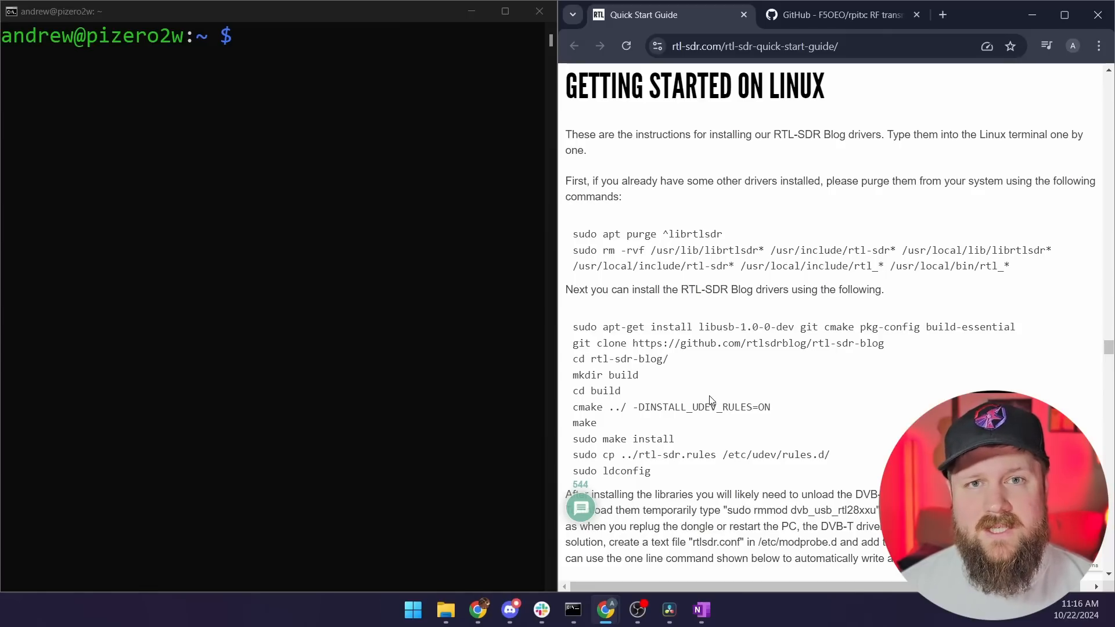
pyautogui.scroll(-3)
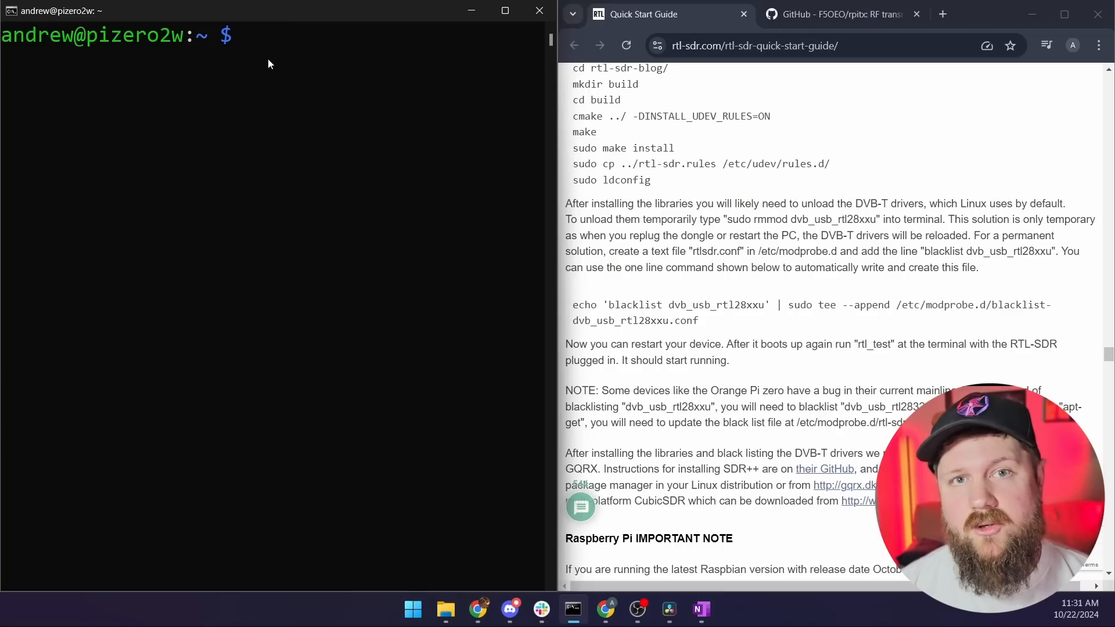
# Run rtl_test to confirm the RTL-SDR Blog V4 is detected, then stop it with Ctrl+C.
pyautogui.write('rt')
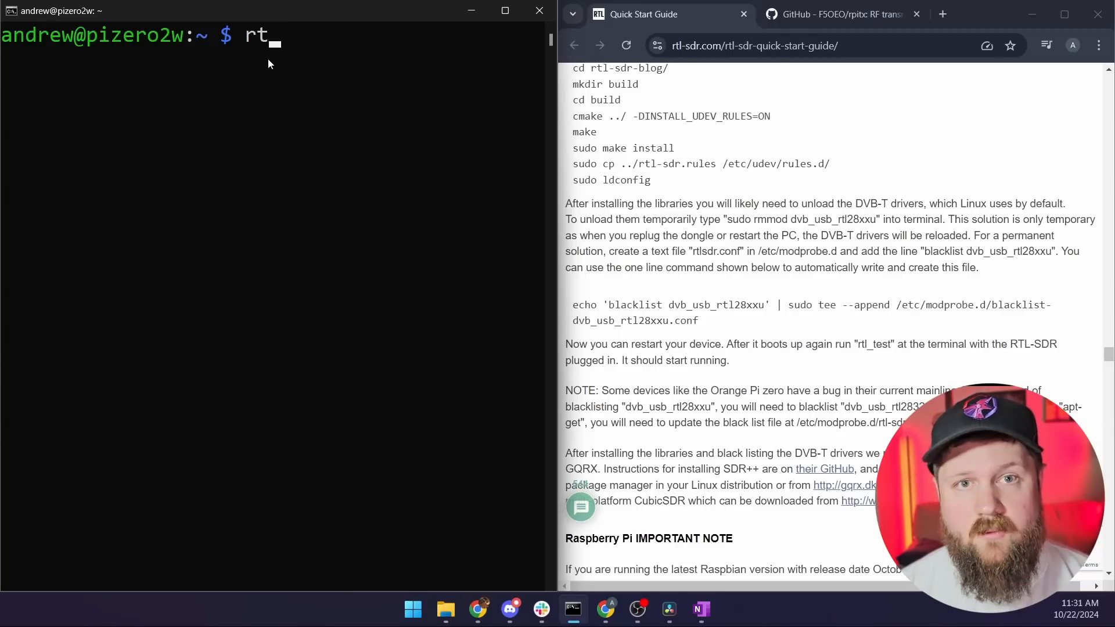
pyautogui.write('l_test')
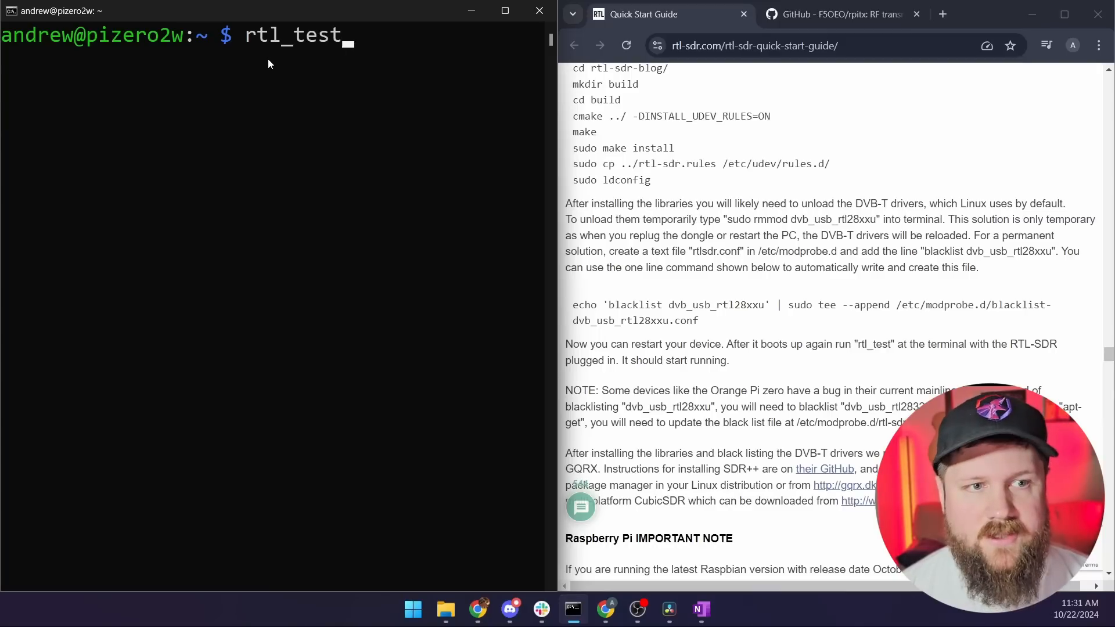
pyautogui.press('Return')
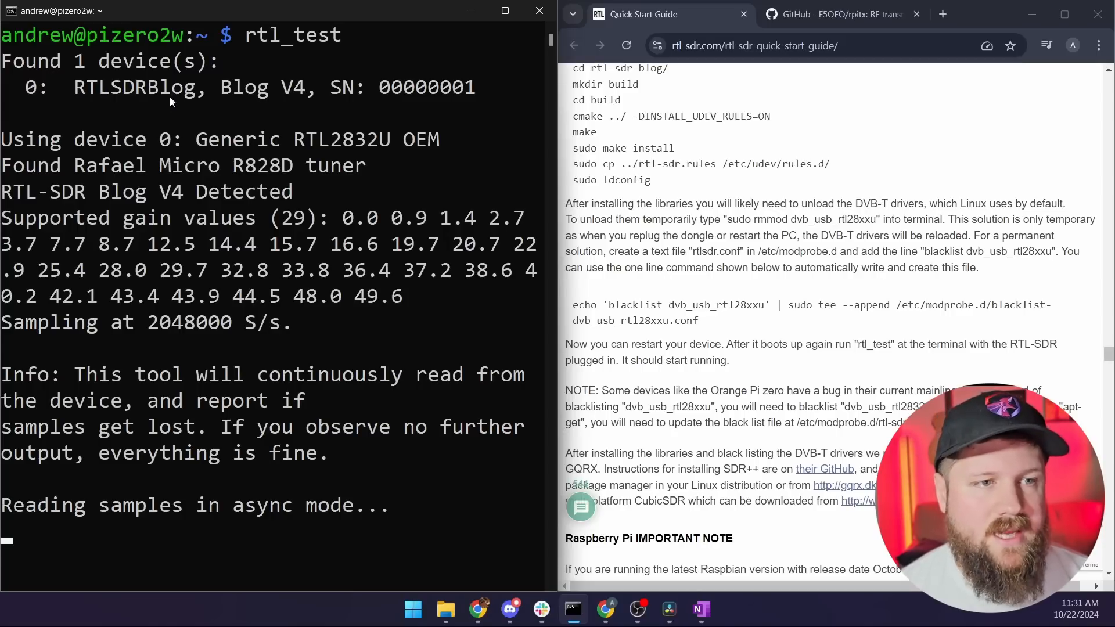
pyautogui.moveTo(110, 524)
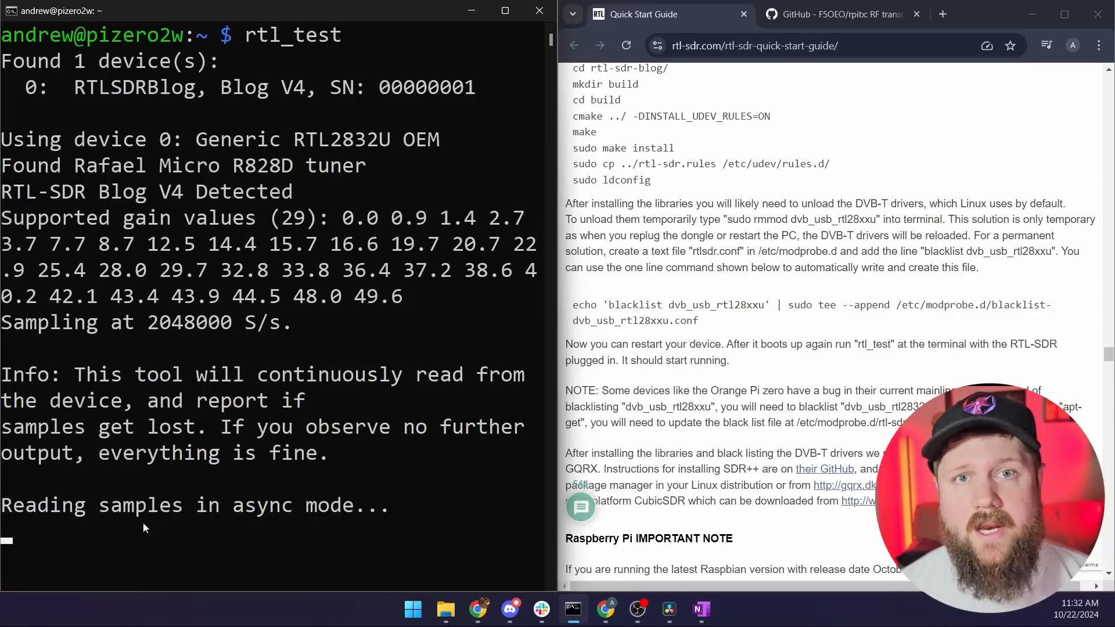
pyautogui.press('ctrl+c')
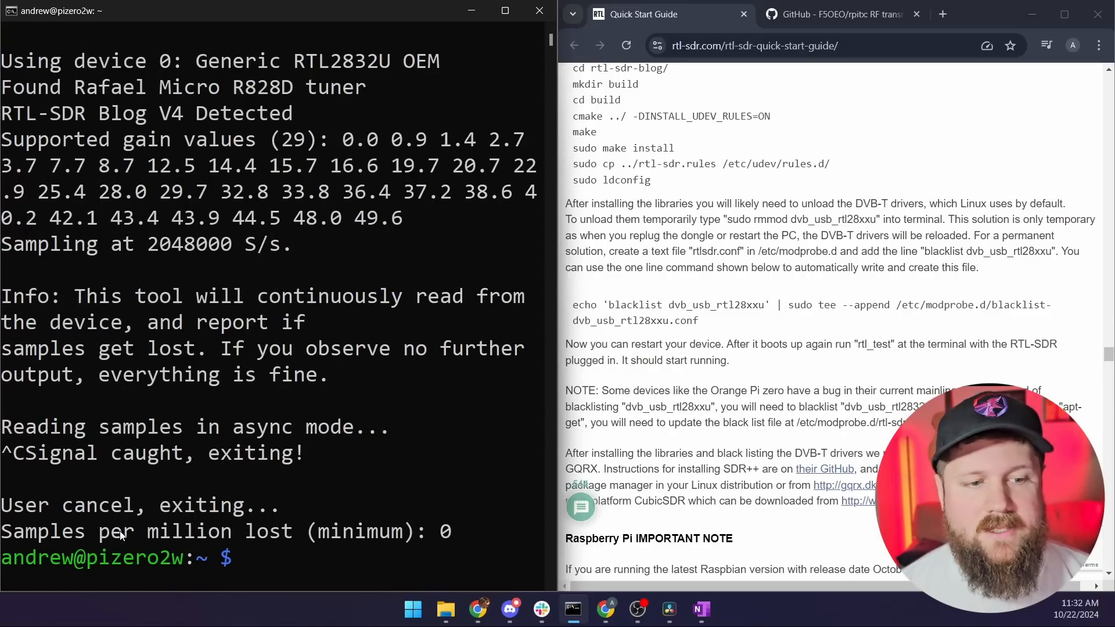
pyautogui.moveTo(369, 526)
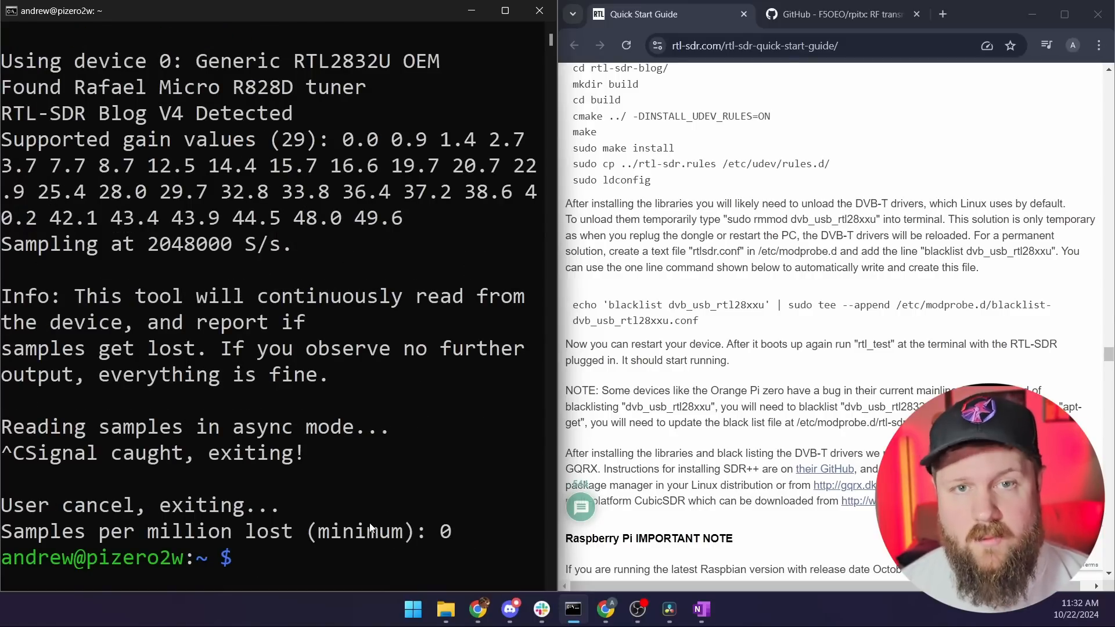
pyautogui.click(838, 14)
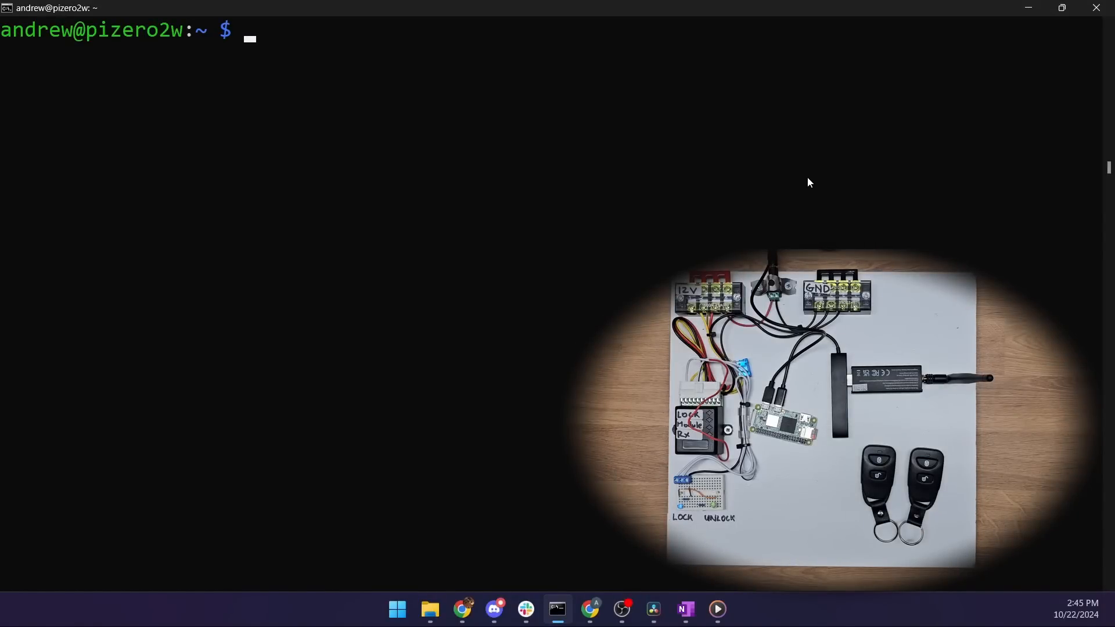
# Change into the rpitx folder on the Pi.
pyautogui.write('cd')
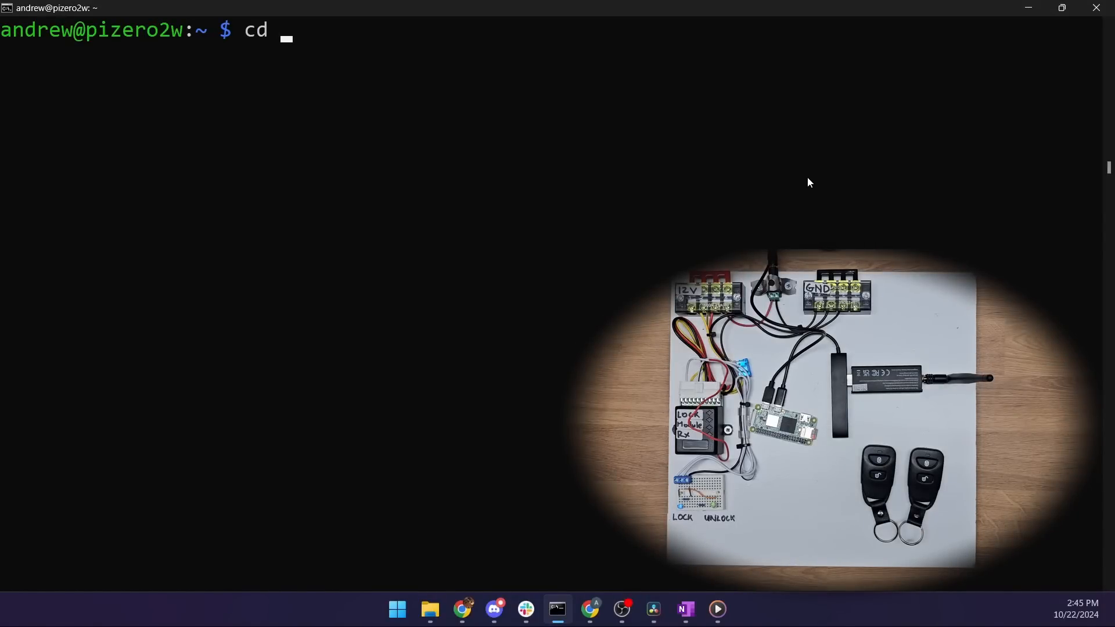
pyautogui.write('rpitx/')
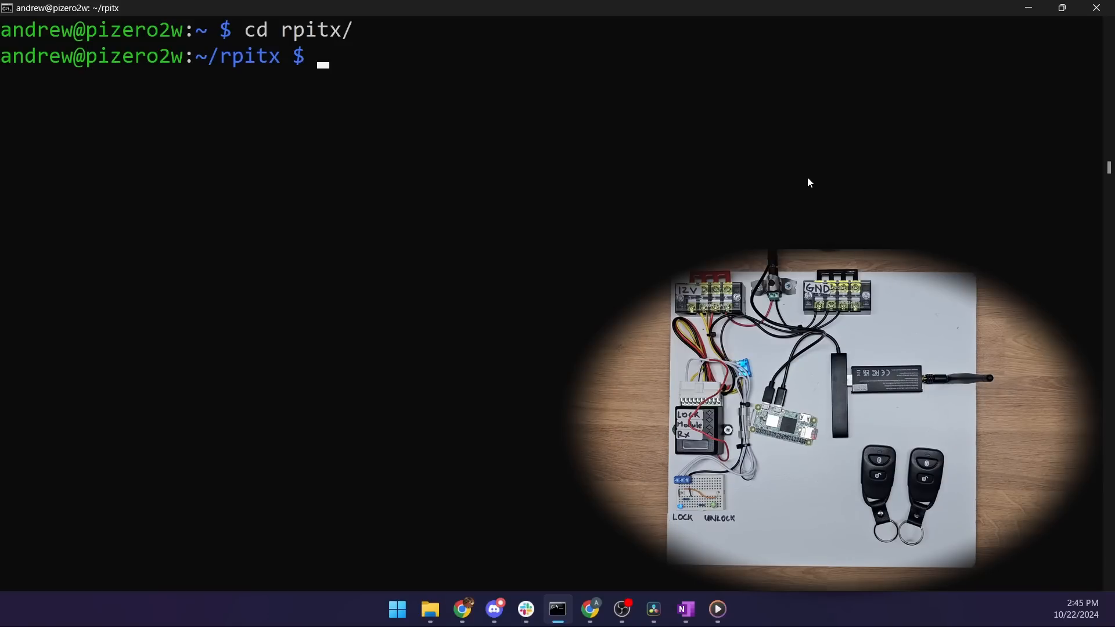
# Compose rtl_sdr with 250000 samples/s, gain 35 and frequency 433.92e6.
pyautogui.write('rtl_s')
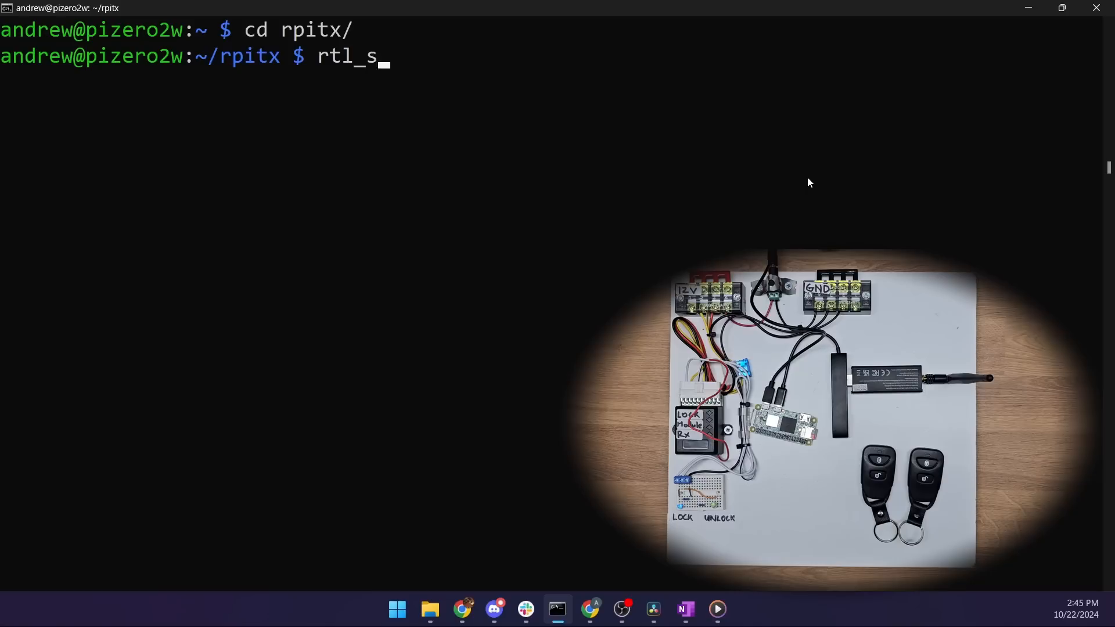
pyautogui.write('dr')
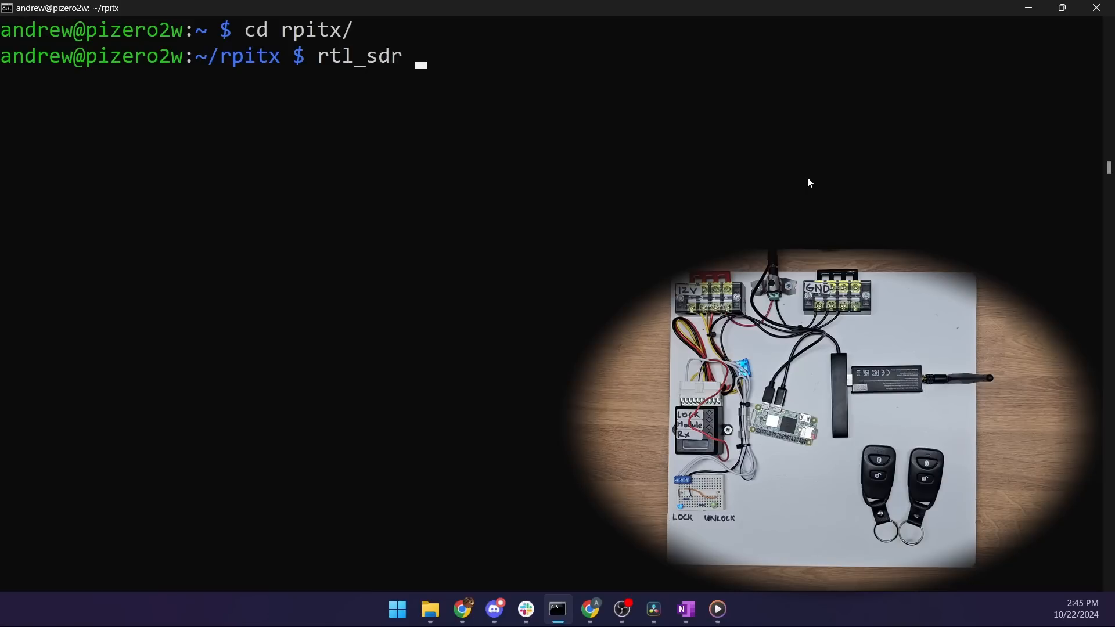
pyautogui.write('-s')
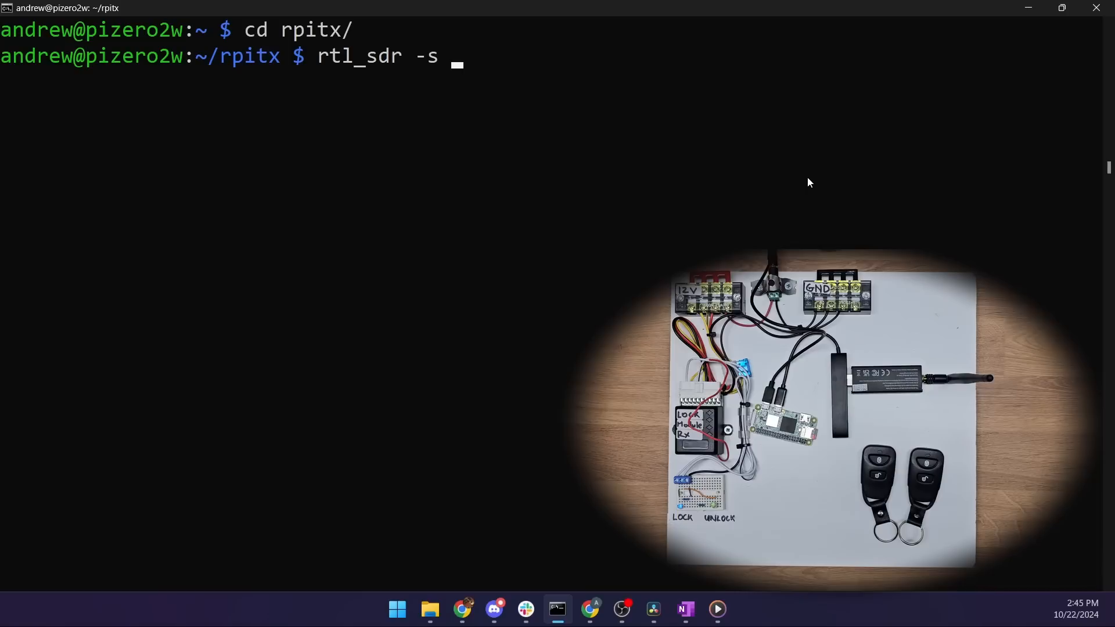
pyautogui.write('2')
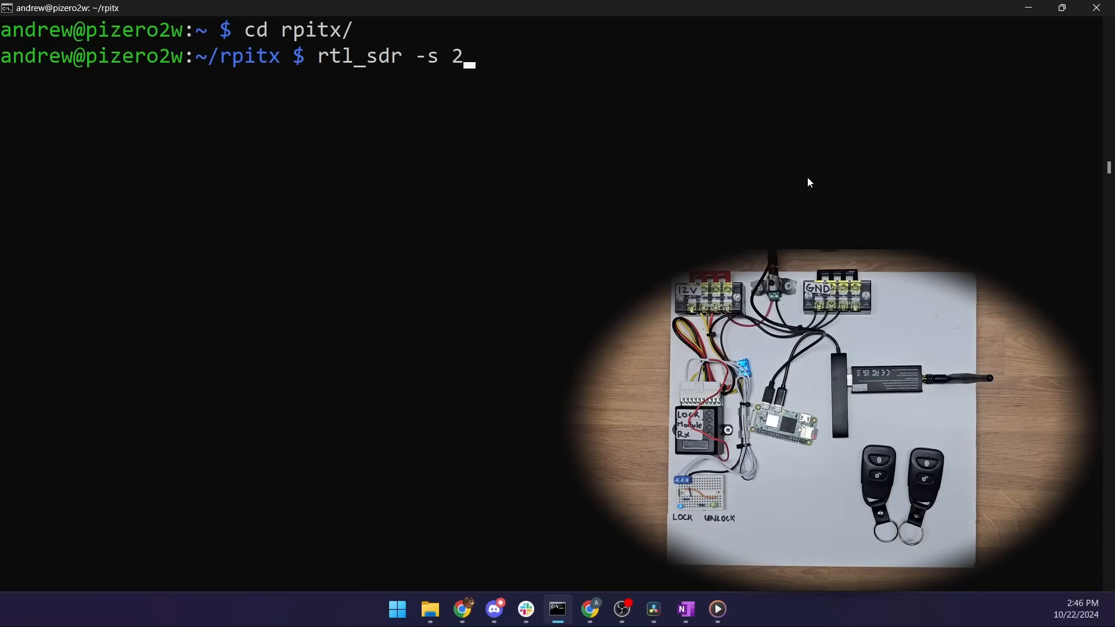
pyautogui.write('50000')
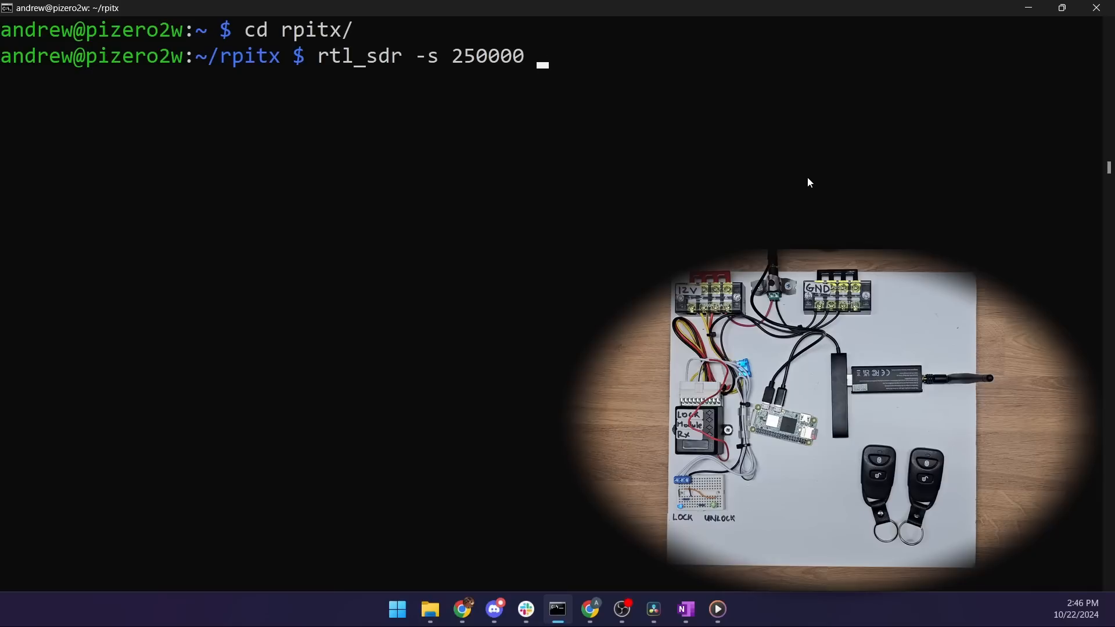
pyautogui.write('-g')
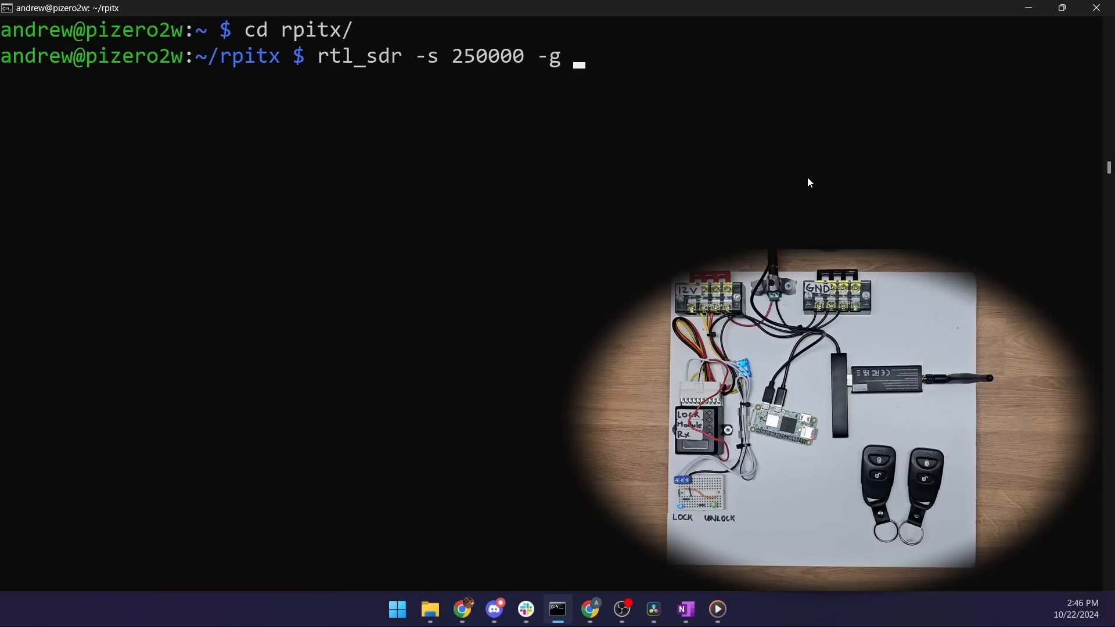
pyautogui.write('35')
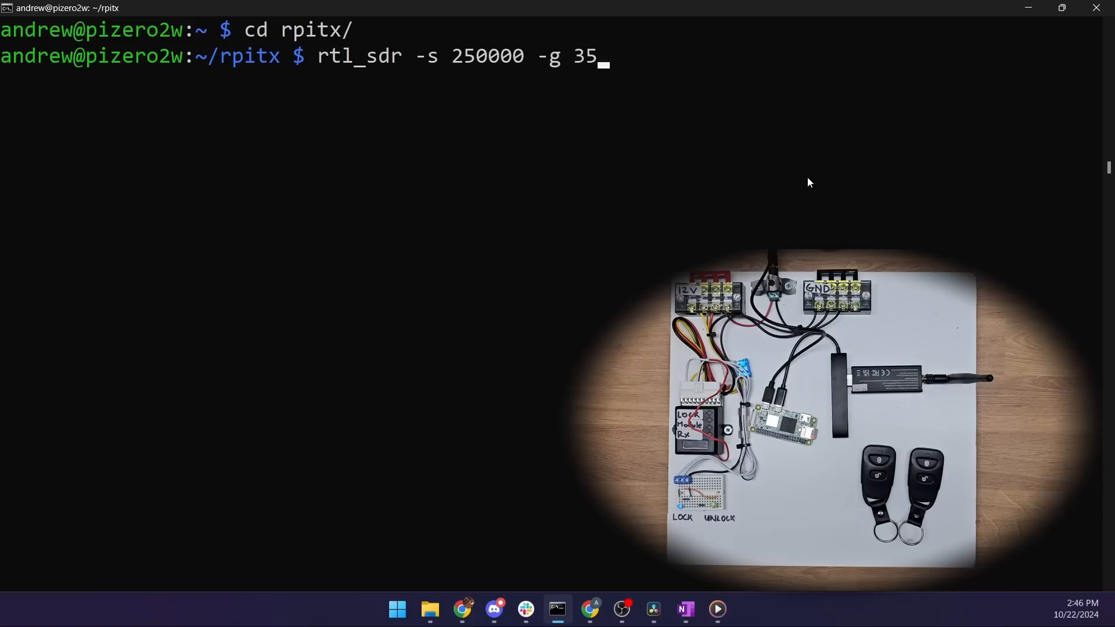
pyautogui.write('-f')
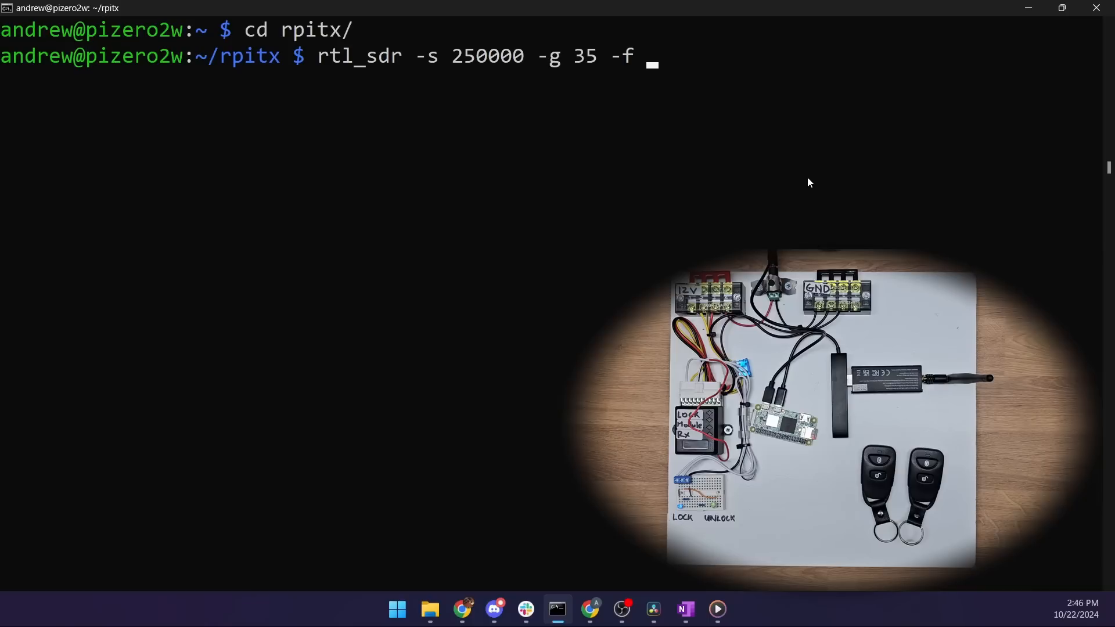
pyautogui.write('43')
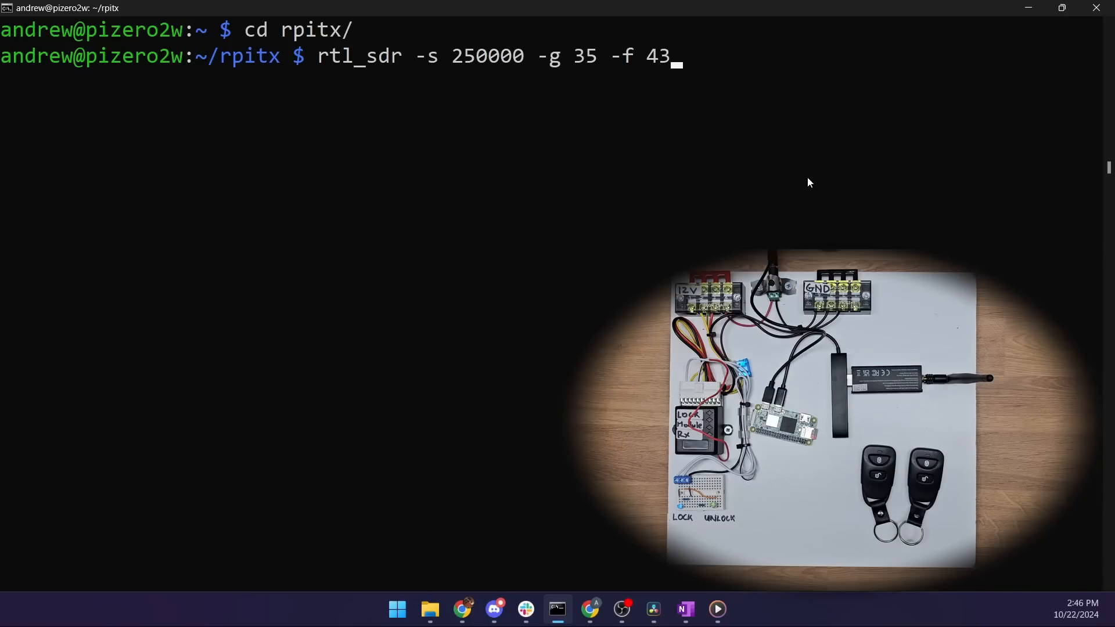
pyautogui.write('3.9')
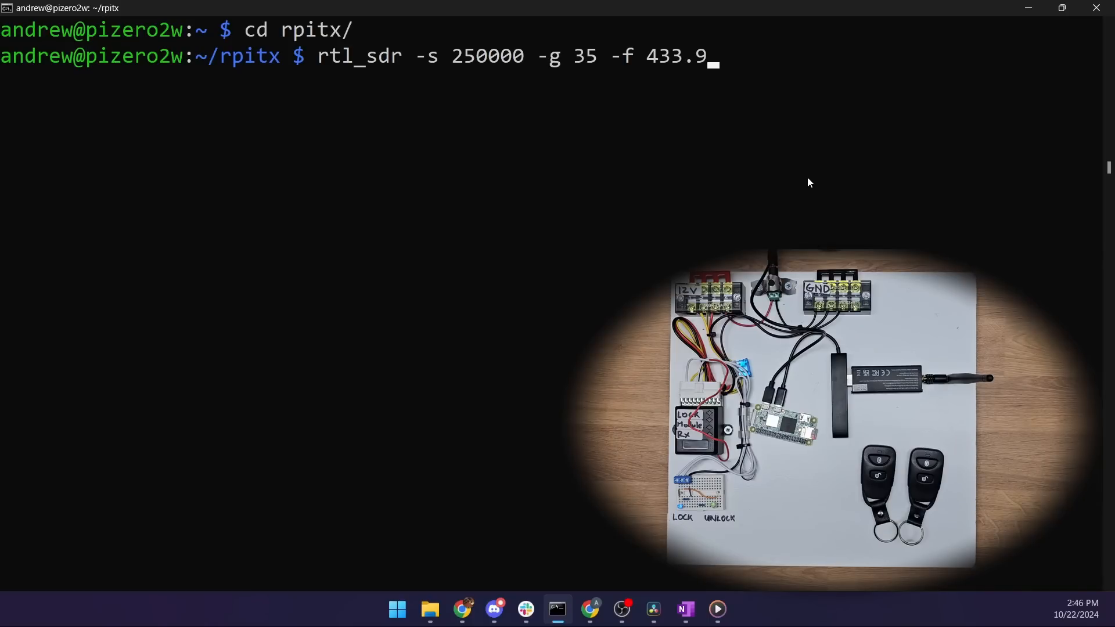
pyautogui.write('2')
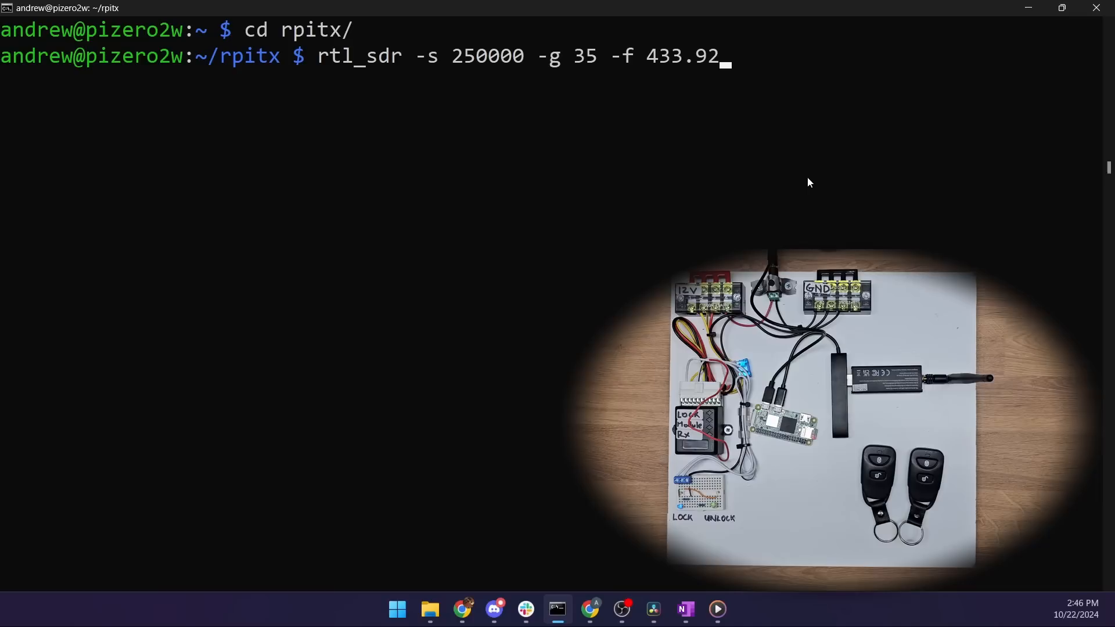
pyautogui.write('e6')
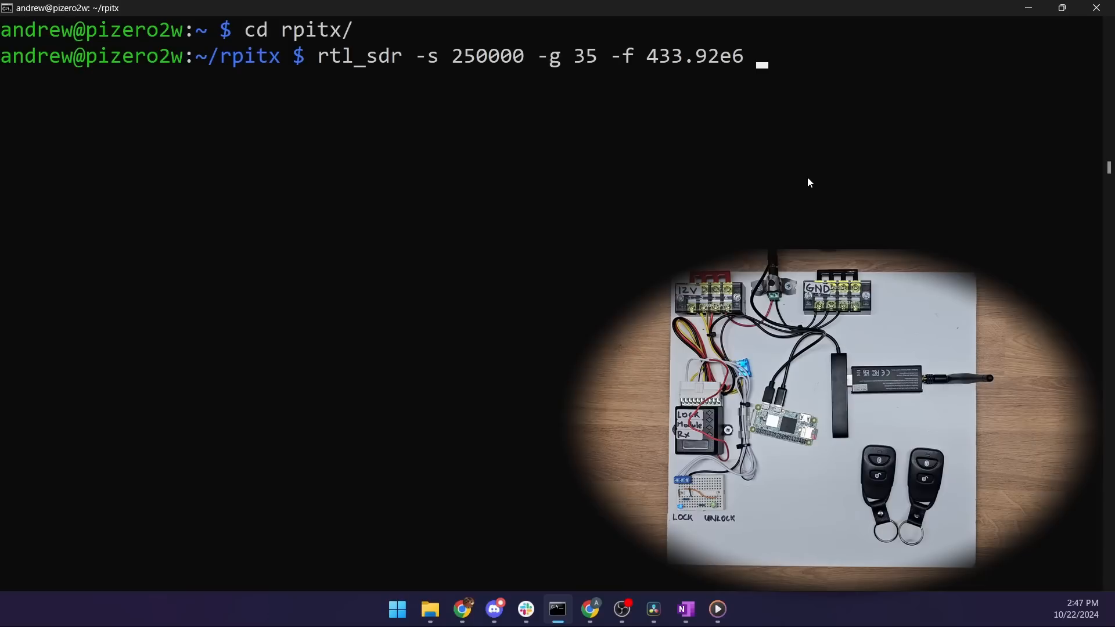
# Name the capture output file keyfob_cap.iq.
pyautogui.write('key')
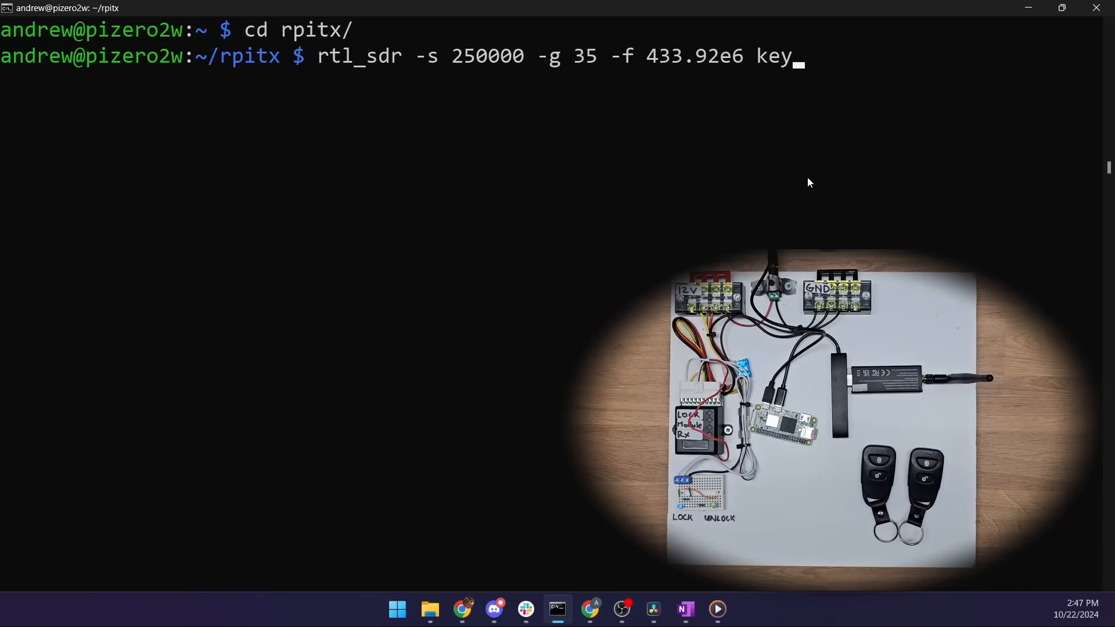
pyautogui.write('fob')
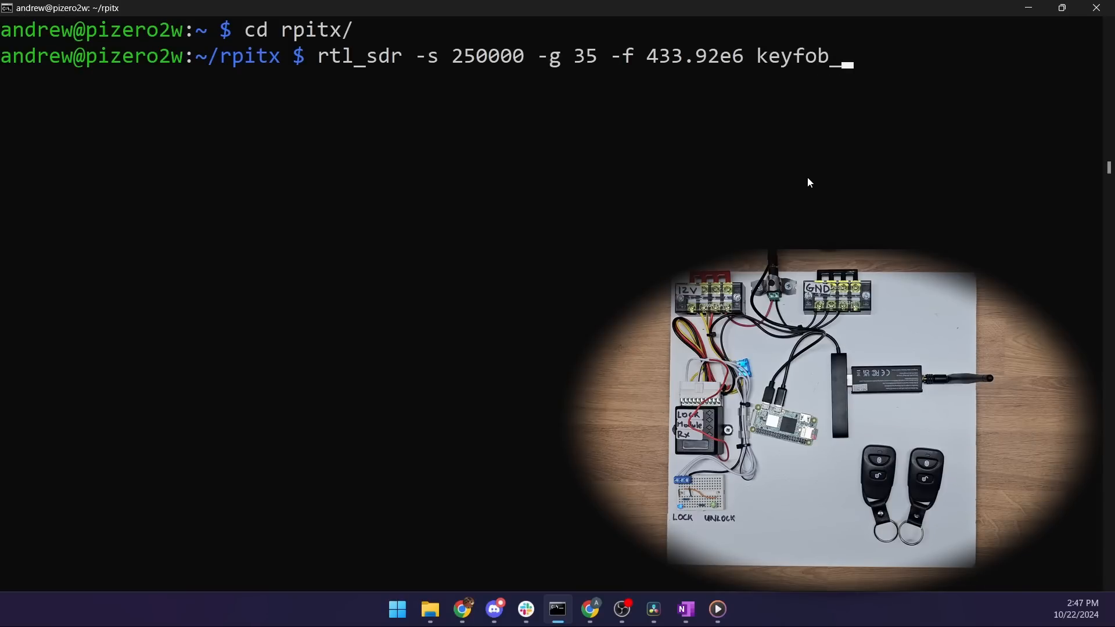
pyautogui.write('_cap.')
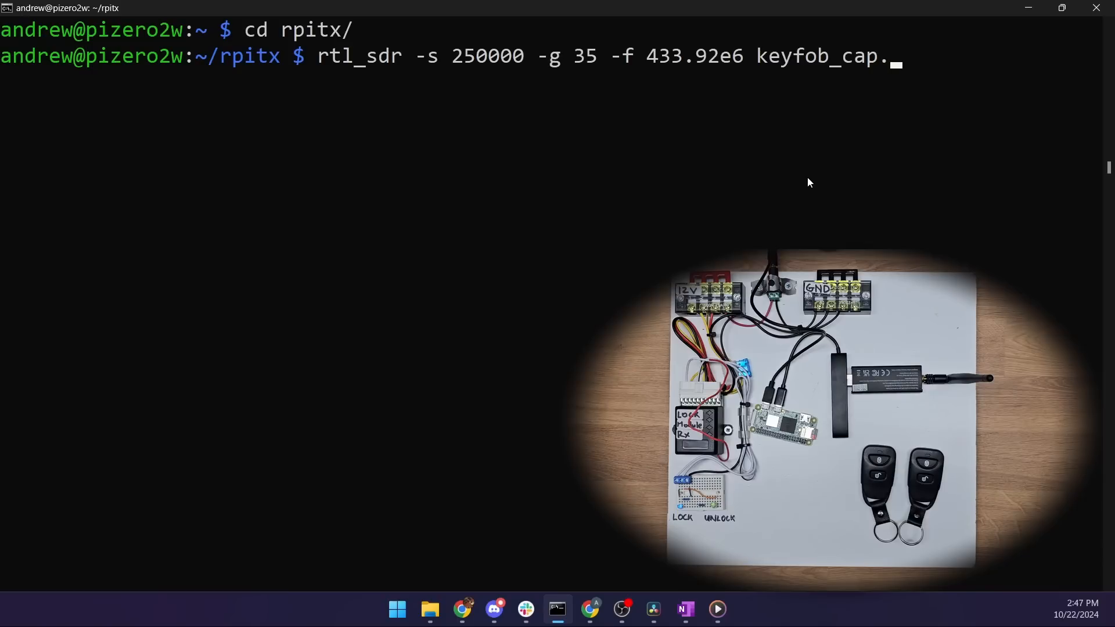
pyautogui.write('iq')
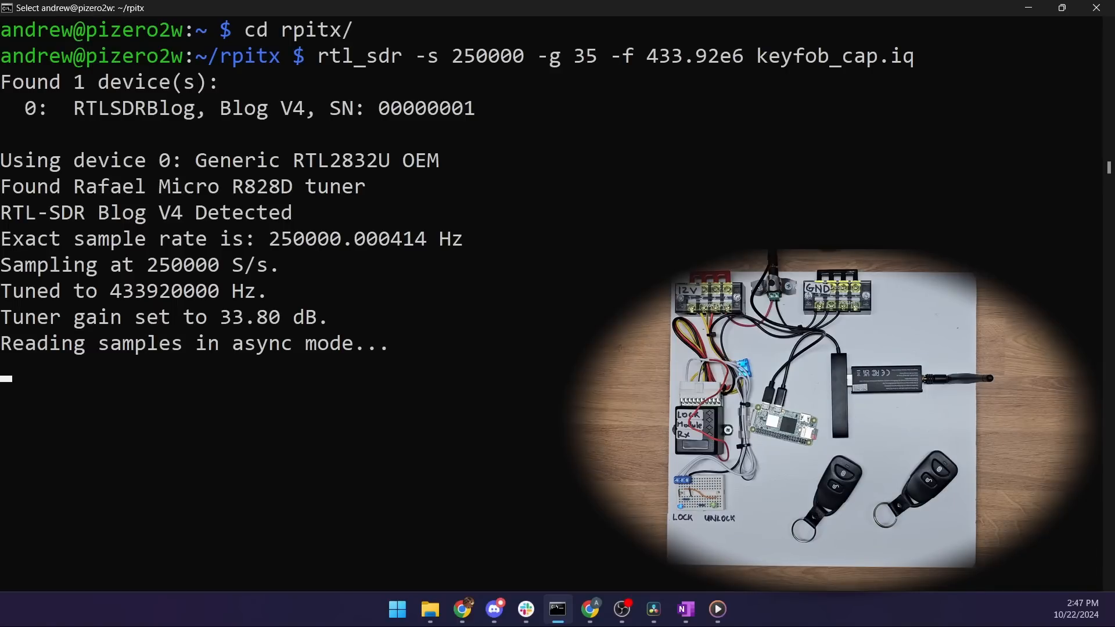
# Stop the rtl_sdr capture once the fob's unlock signal is recorded.
pyautogui.press('ctrl+c')
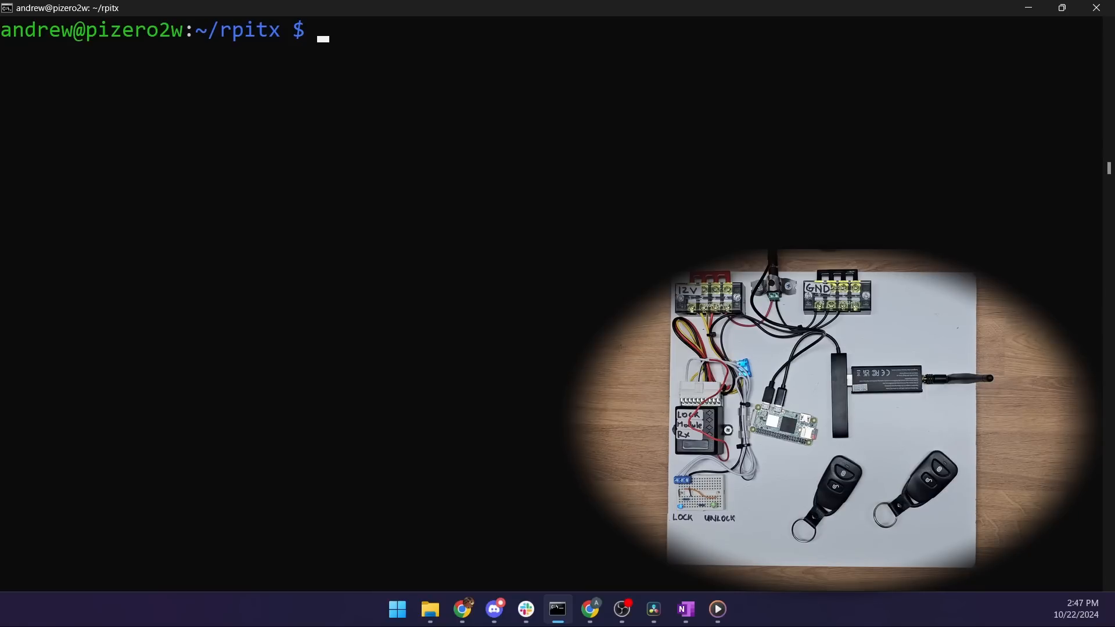
# Compose sudo ./sendiq with 250000 samples/s and frequency 433.92e6.
pyautogui.write('sudo ./')
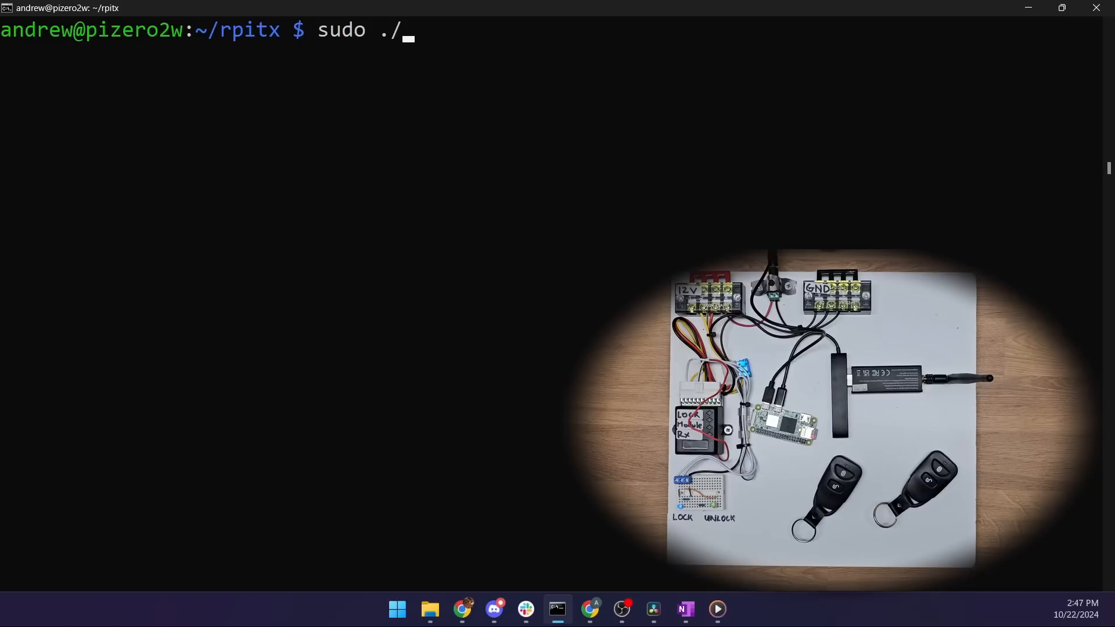
pyautogui.write('send')
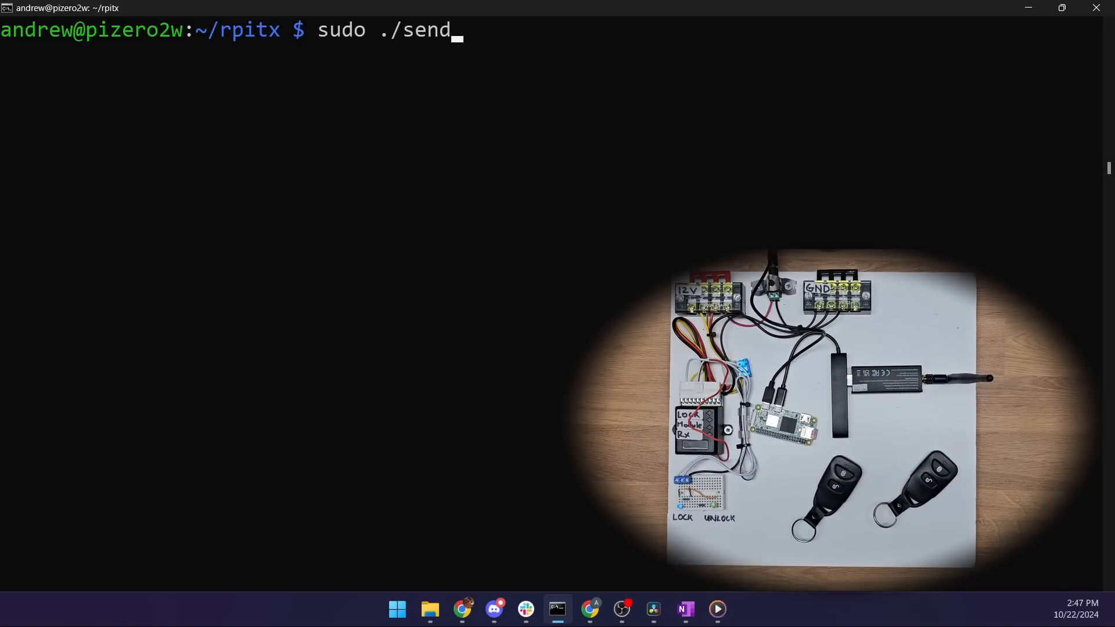
pyautogui.write('iq')
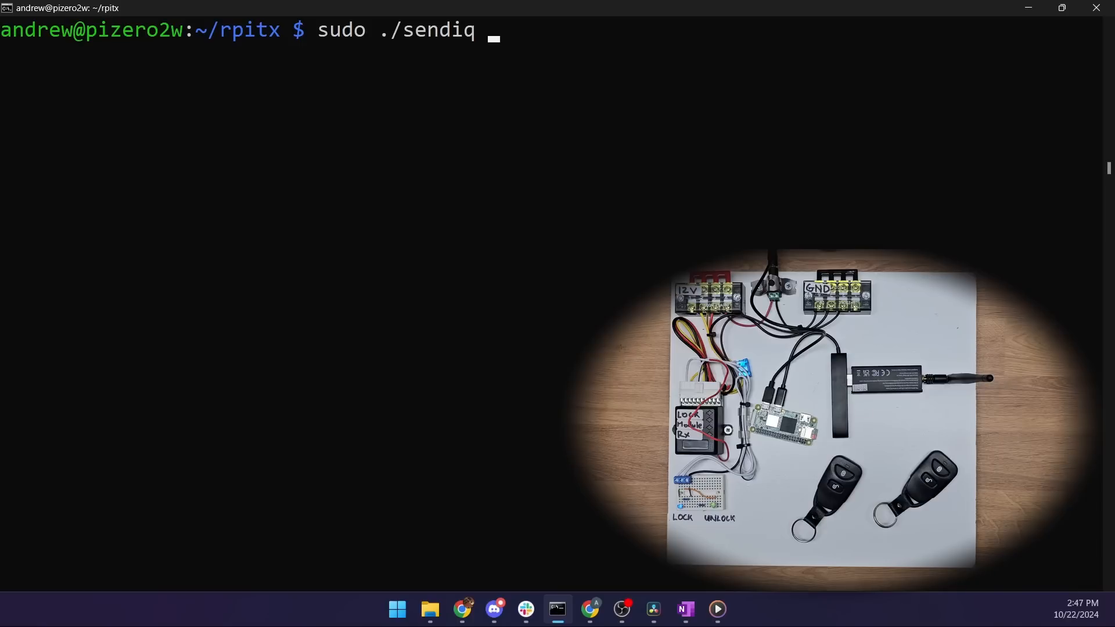
pyautogui.write('-')
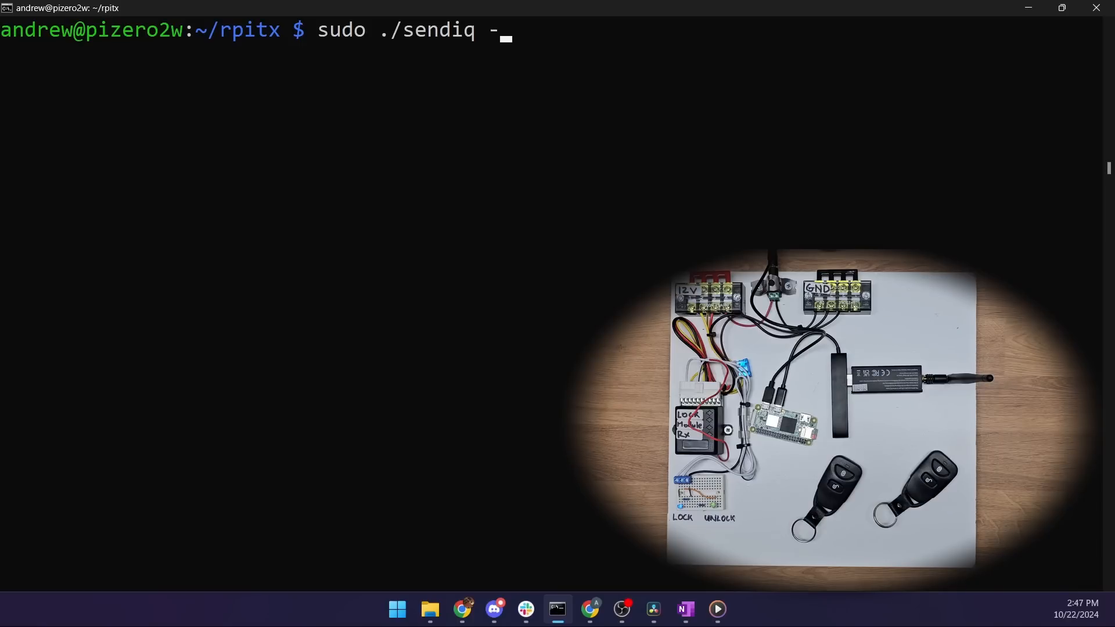
pyautogui.write('s 250')
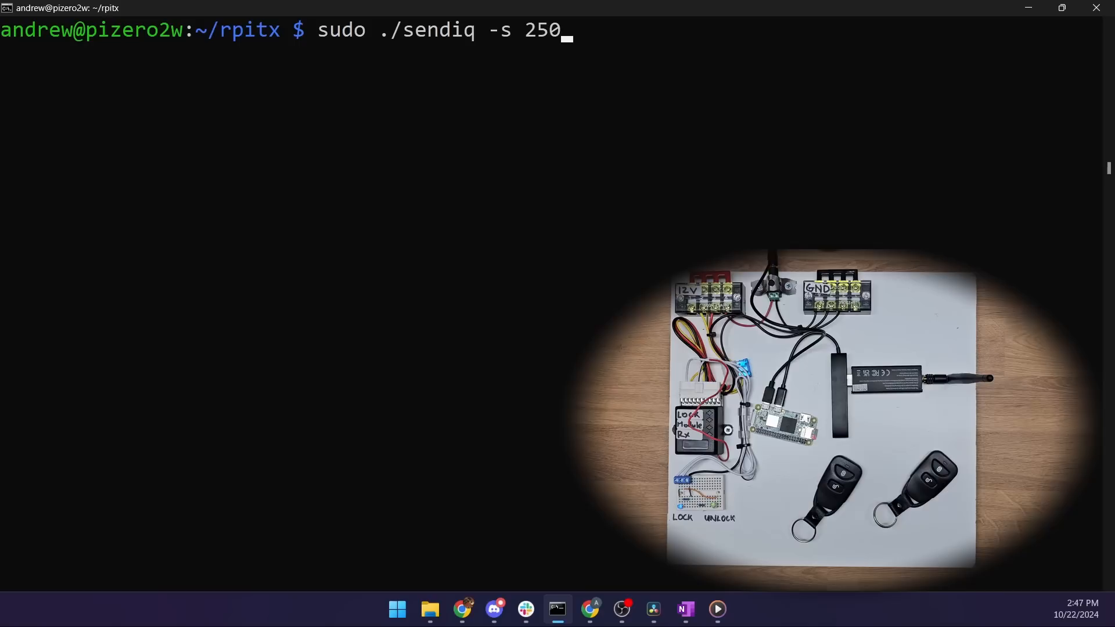
pyautogui.write('000 -f')
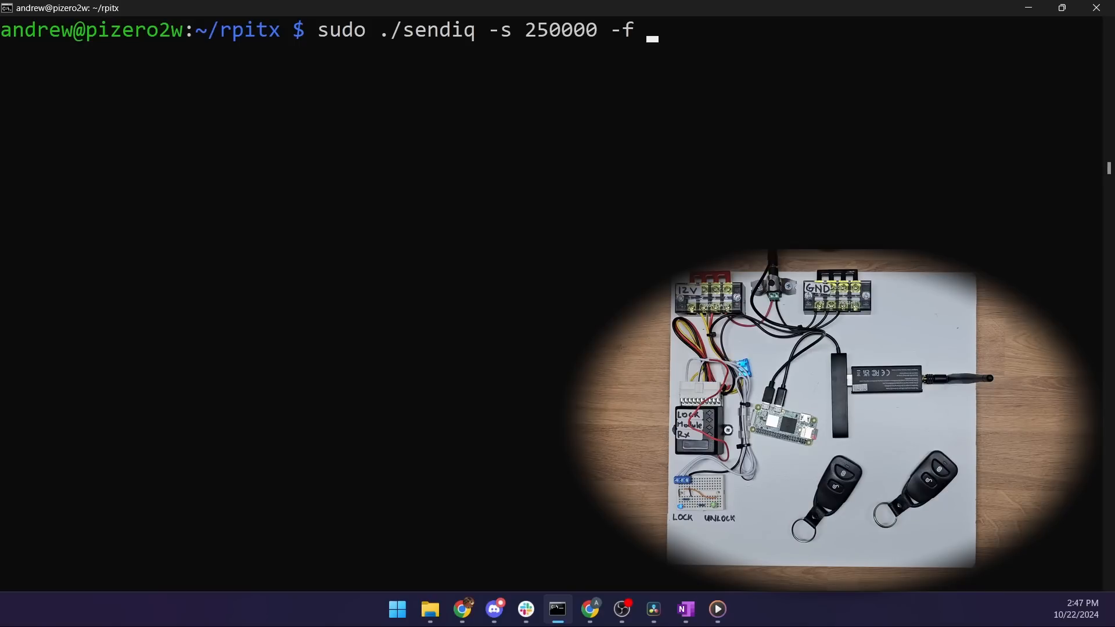
pyautogui.write('433')
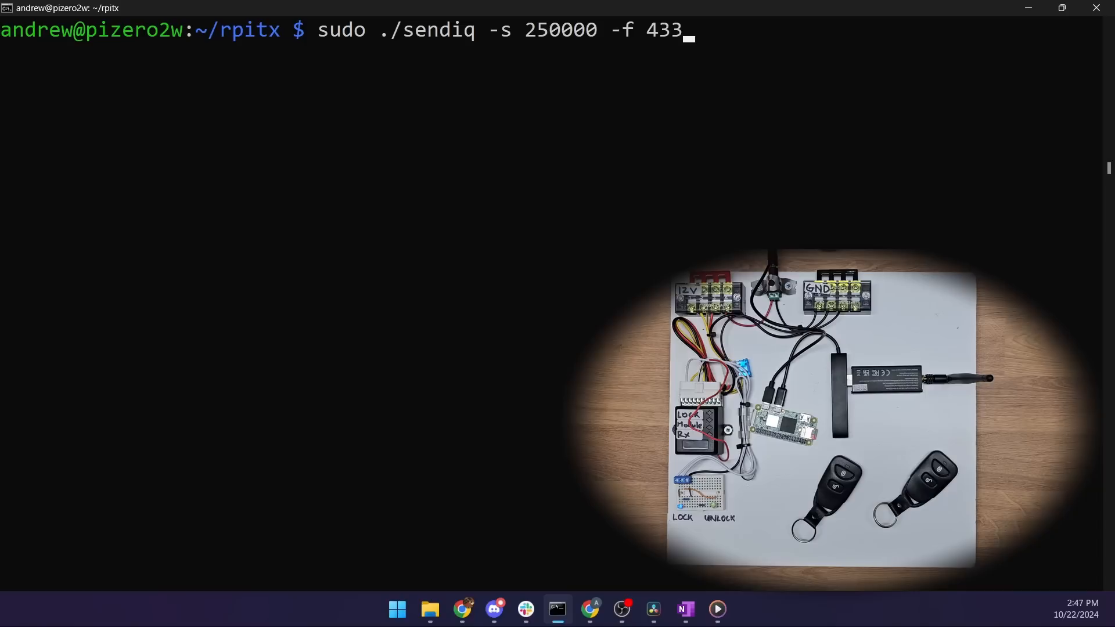
pyautogui.write('.92')
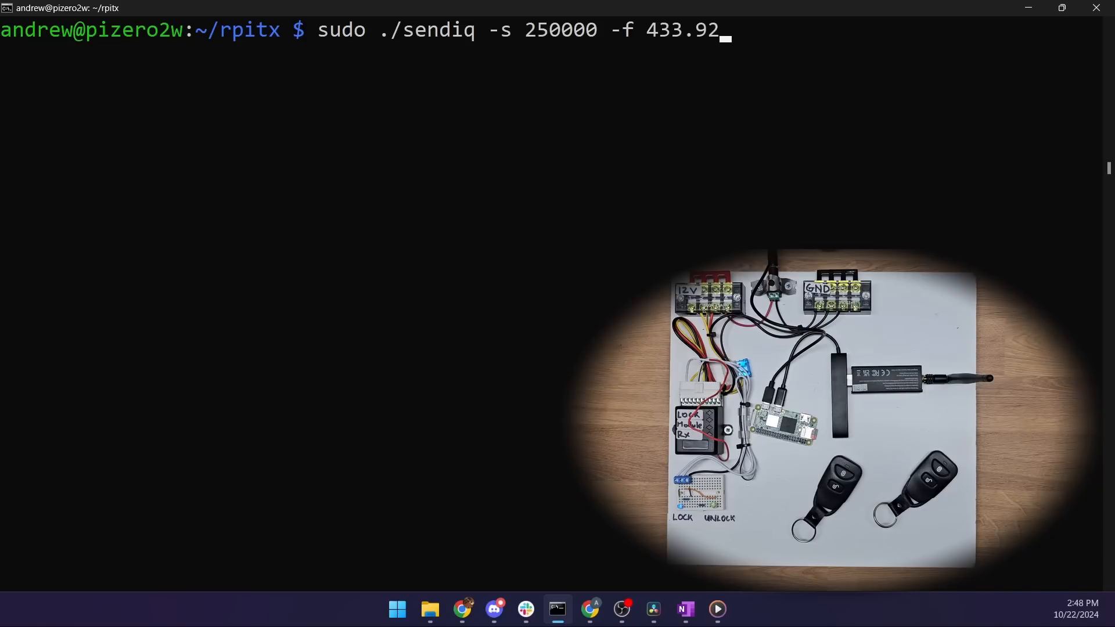
pyautogui.write('e6')
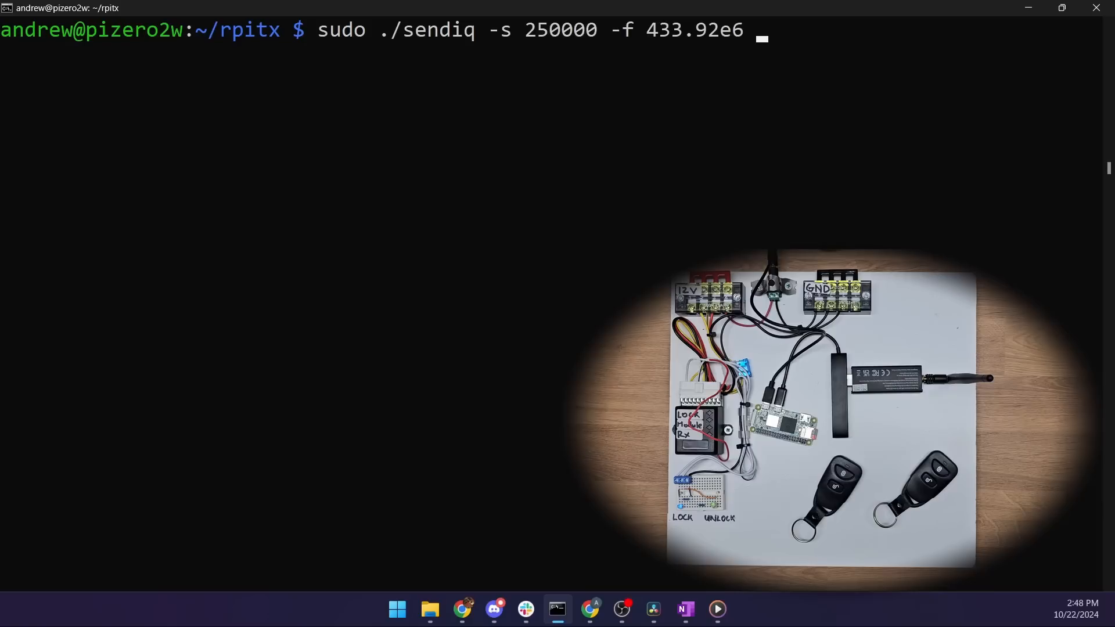
# Add the u8 sample type and keyfob_cap.iq as the replay input file.
pyautogui.write('-t u8')
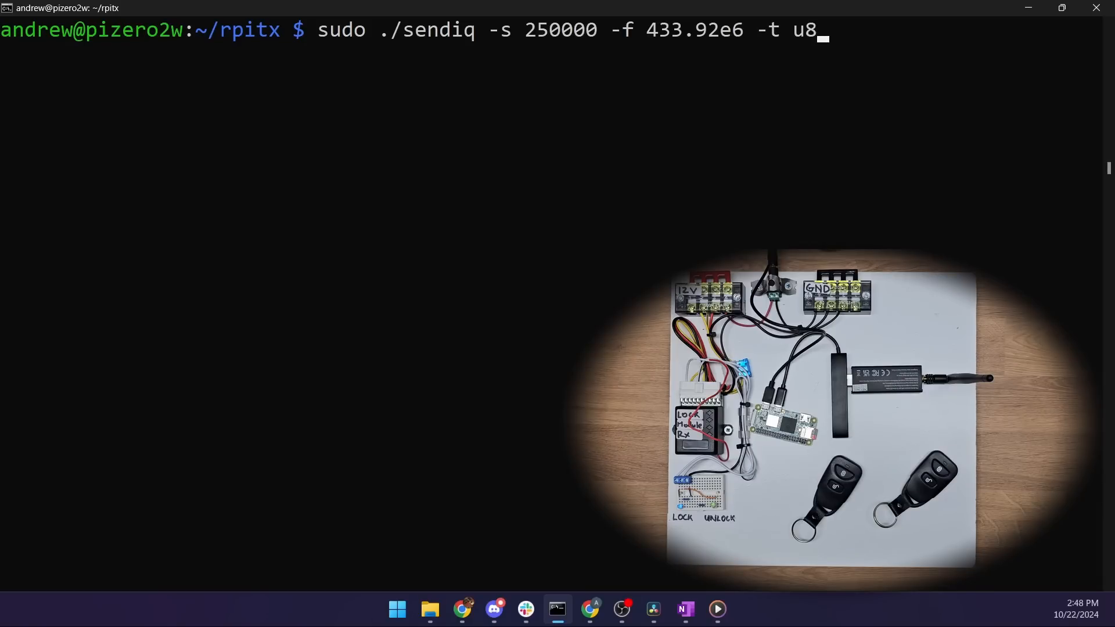
pyautogui.write('-')
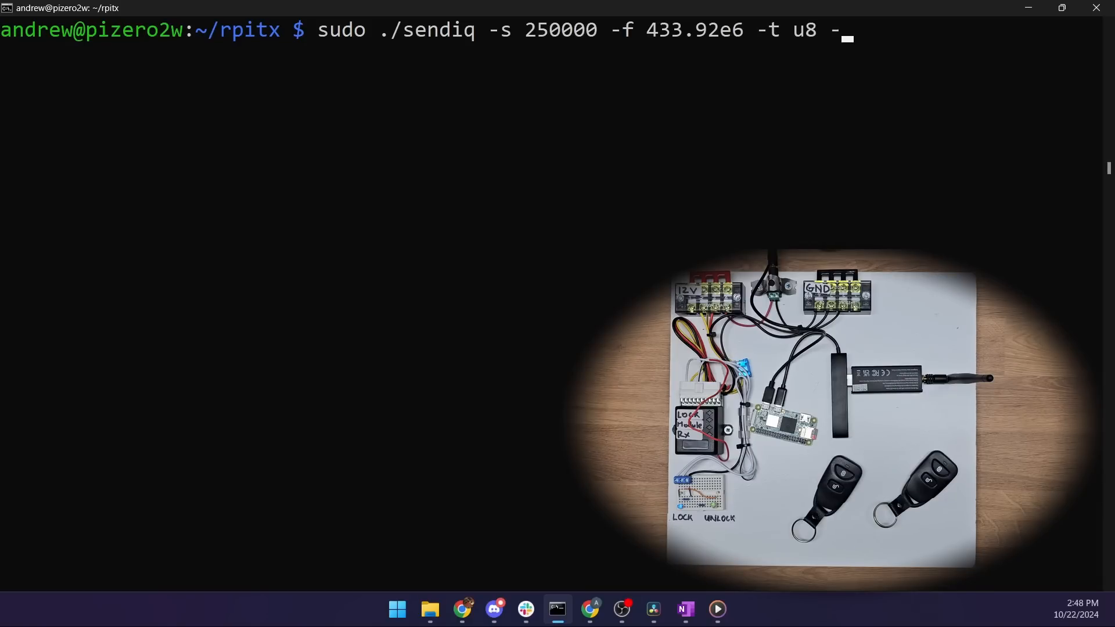
pyautogui.write('i')
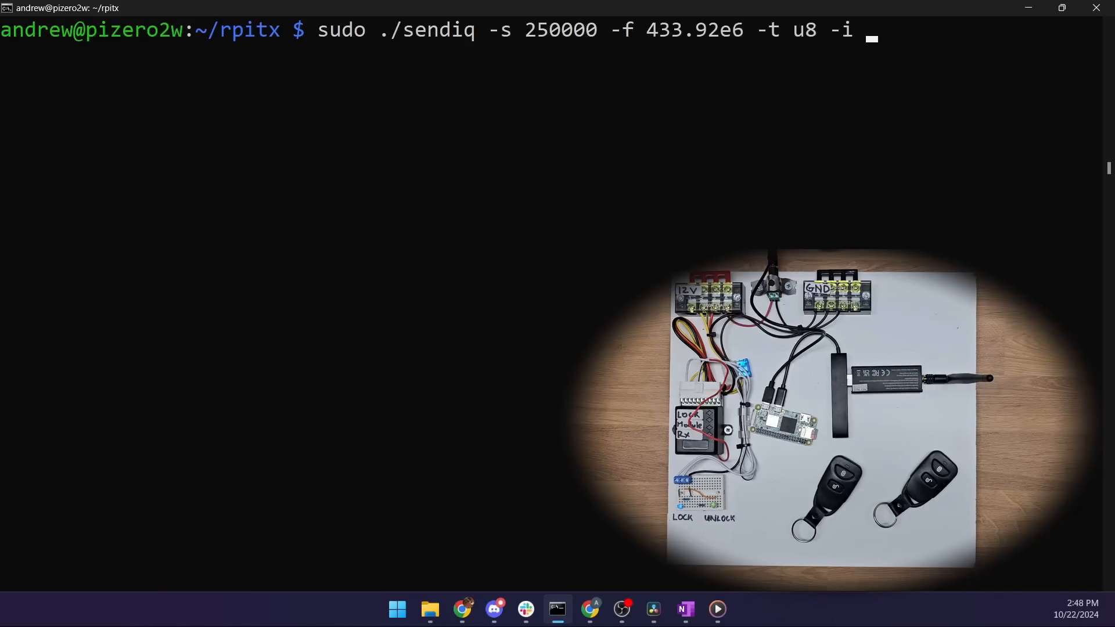
pyautogui.write('keyfob')
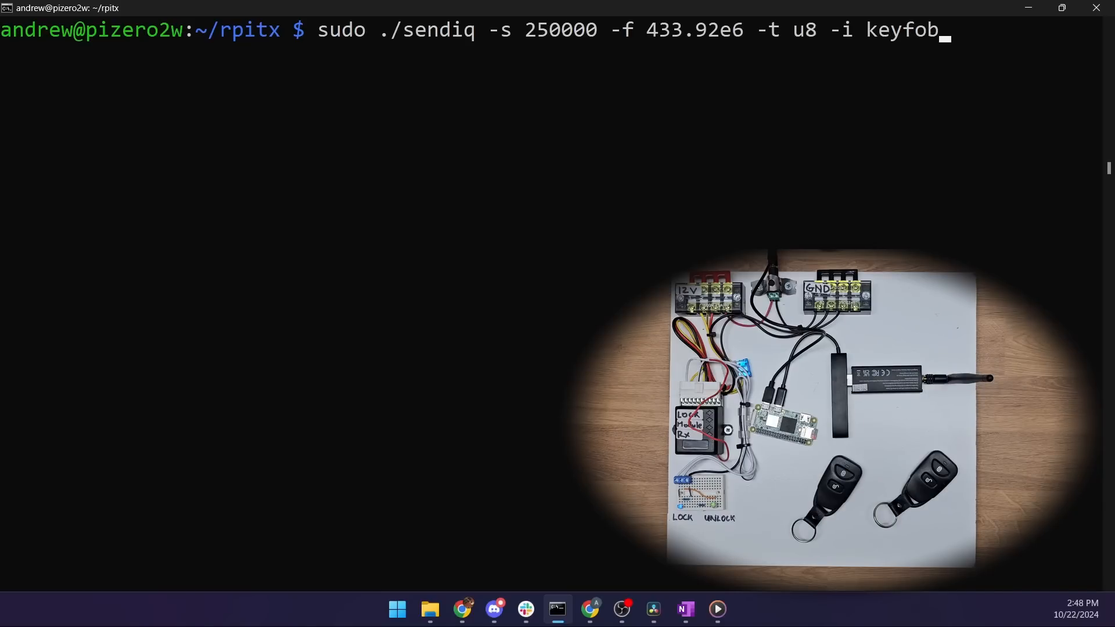
pyautogui.write('_cap.iq')
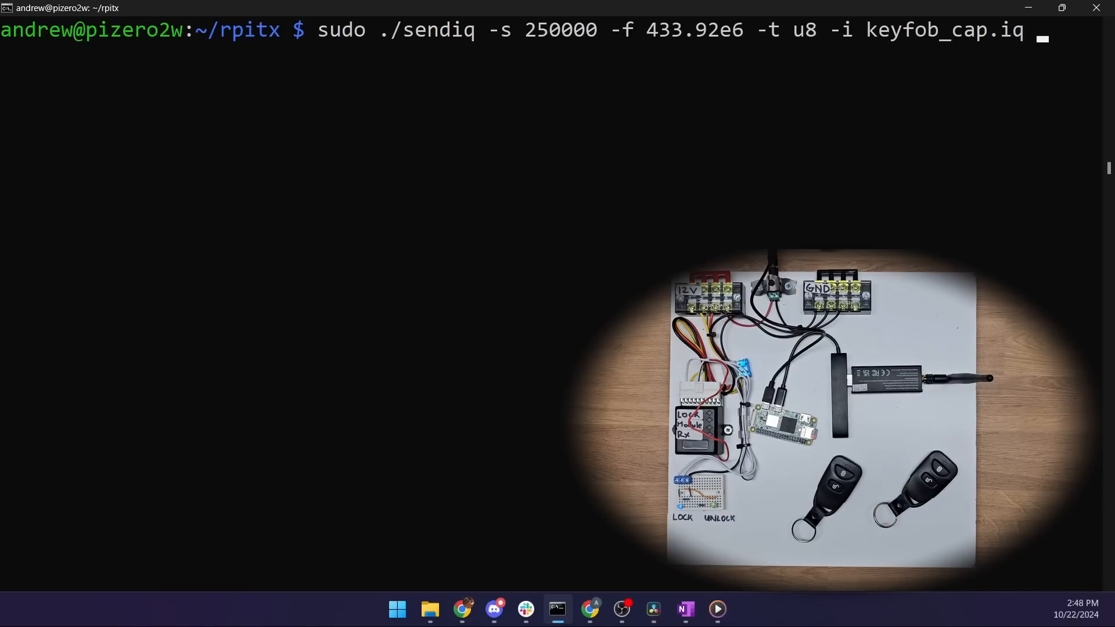